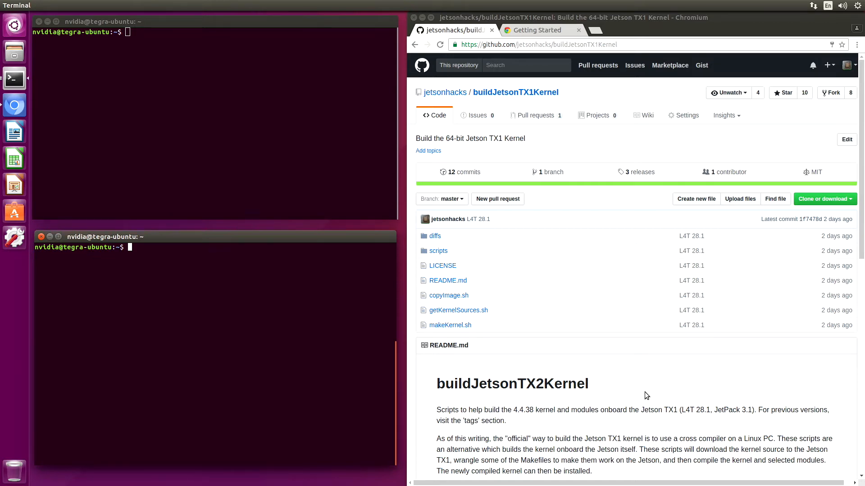
{"action": "mouse_move", "coordinate": [651, 358]}
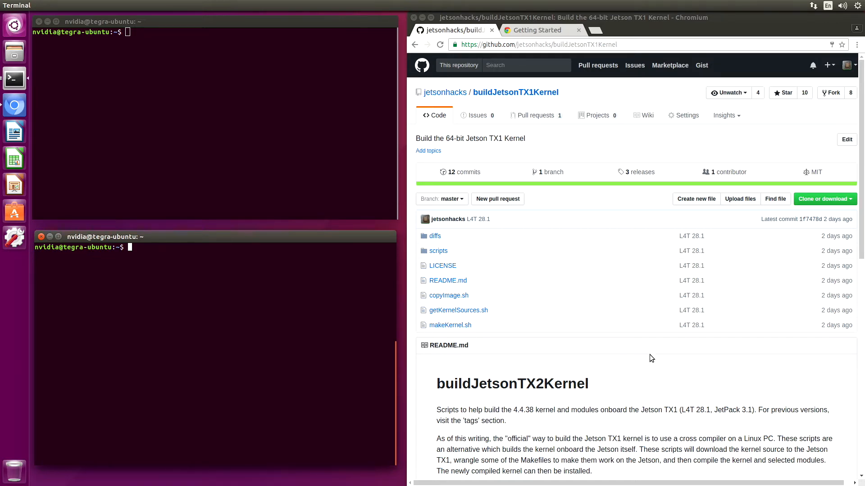
Check the root filesystem's size and free space in the file browser, then close it.
{"action": "left_click", "coordinate": [14, 51]}
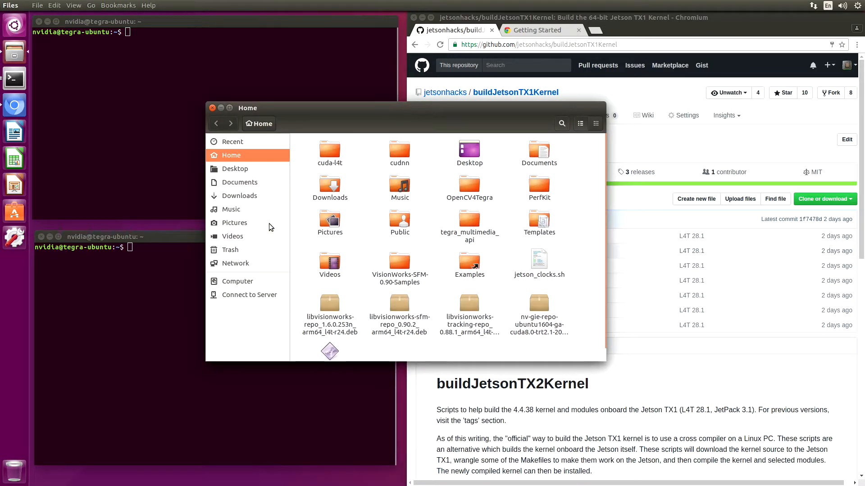
{"action": "left_click", "coordinate": [237, 281]}
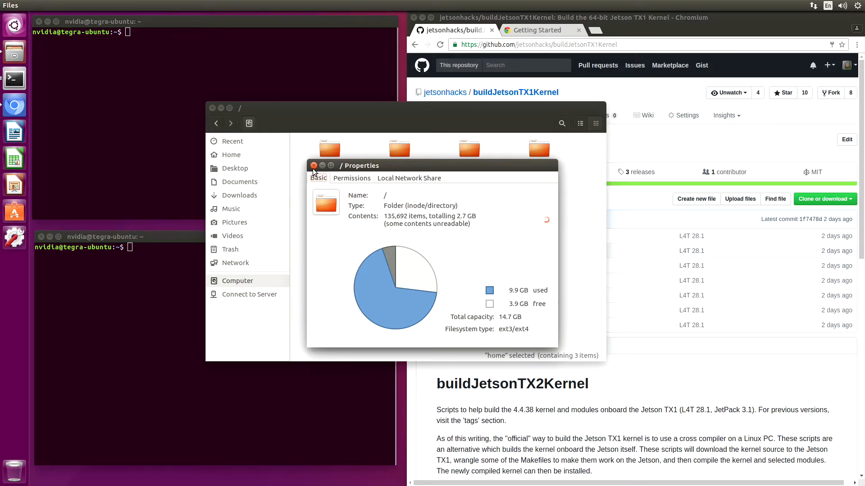
{"action": "left_click", "coordinate": [314, 165]}
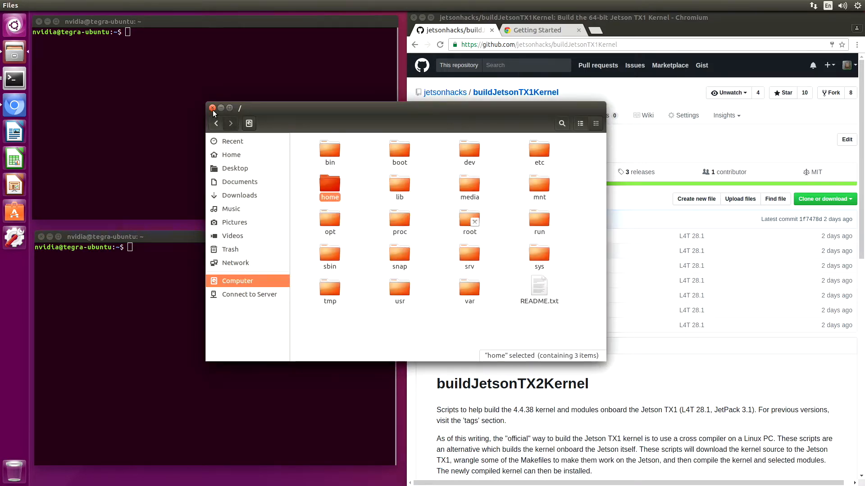
{"action": "left_click", "coordinate": [213, 107]}
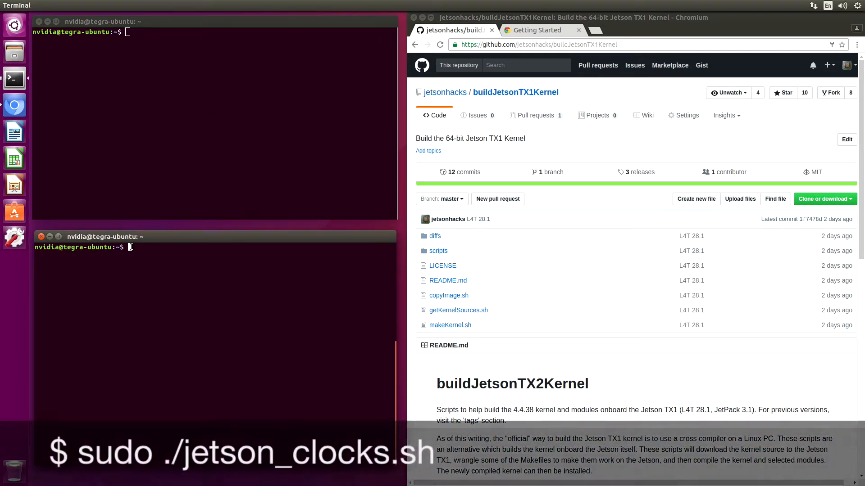
Run sudo ./jetson_clocks.sh and supply the administrator password.
{"action": "type", "text": "sudo"}
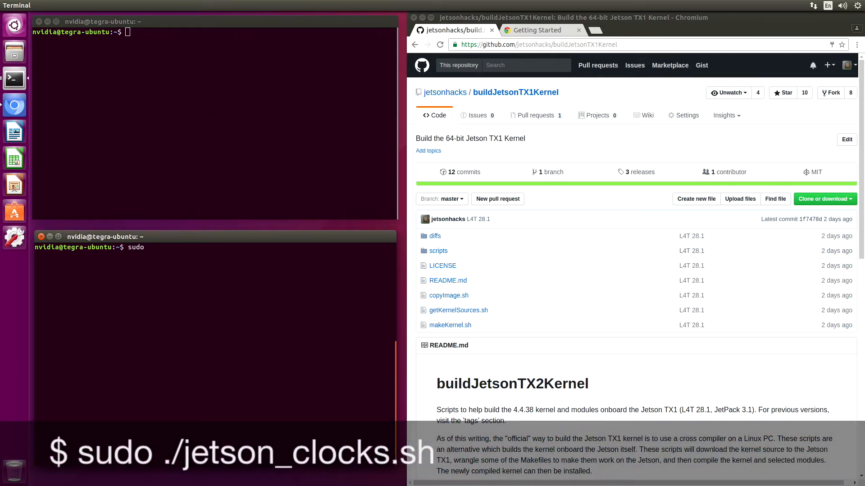
{"action": "type", "text": "./jet"}
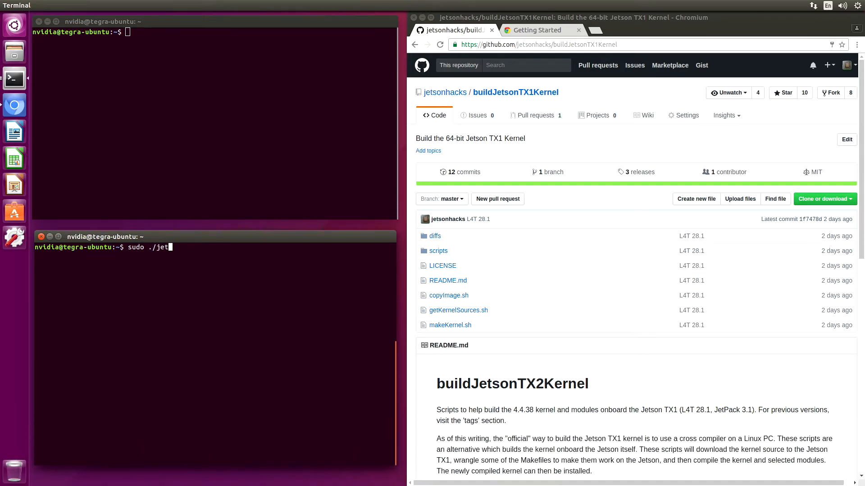
{"action": "key", "text": "Return"}
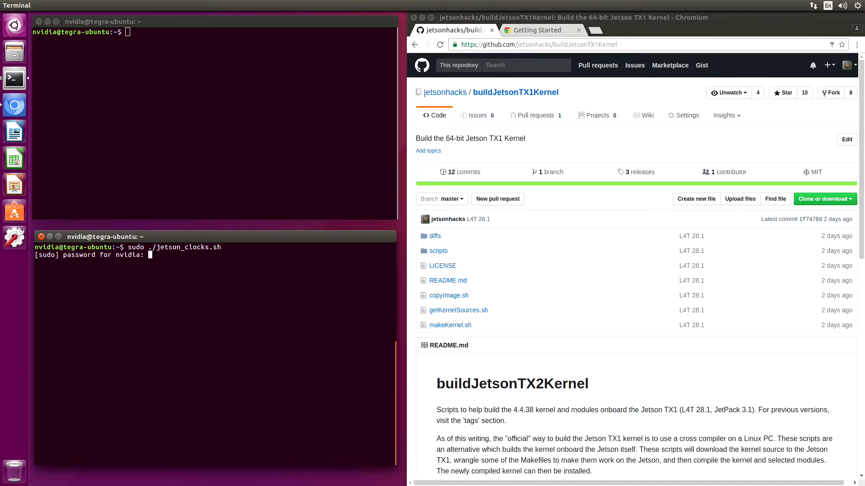
{"action": "key", "text": "Return"}
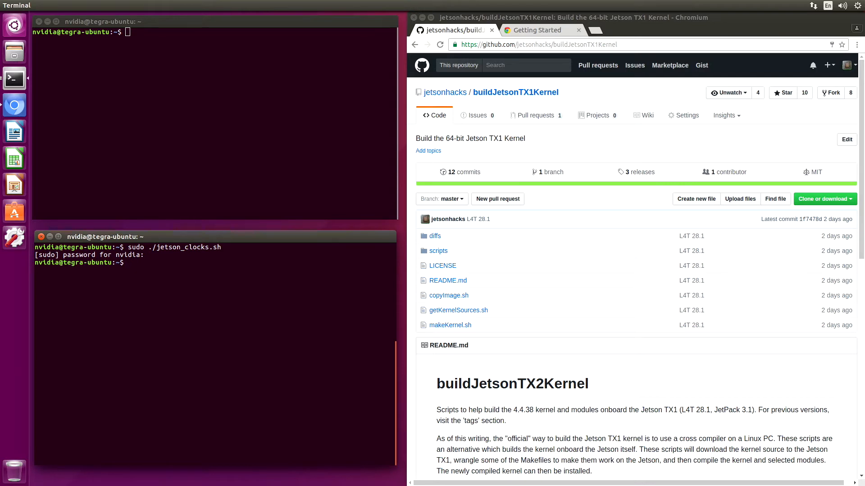
{"action": "mouse_move", "coordinate": [134, 186]}
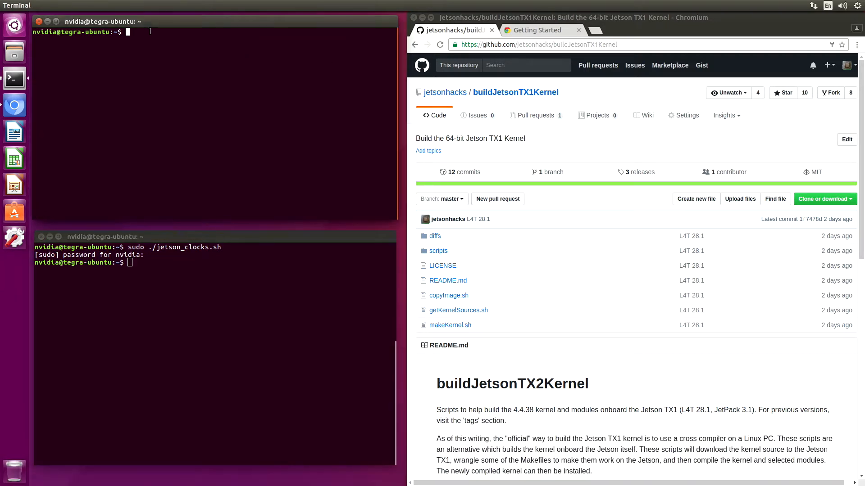
Clone the buildJetsonTX1Kernel repository using the address copied from GitHub.
{"action": "type", "text": "git clone"}
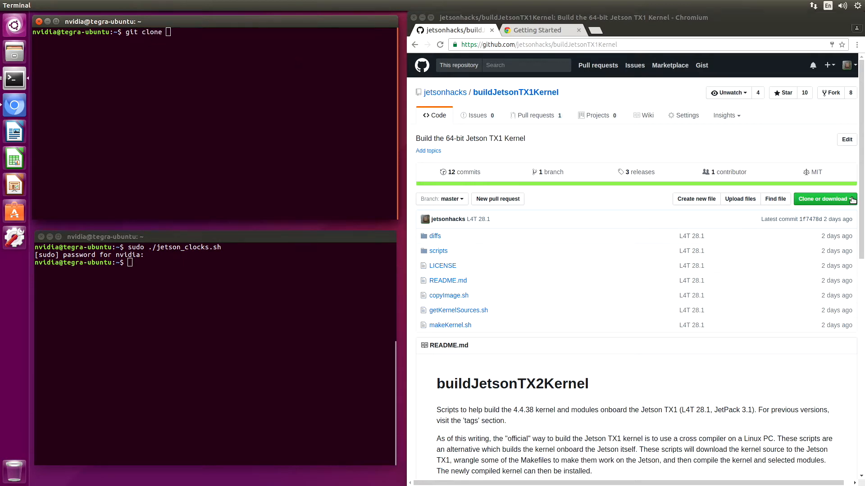
{"action": "left_click", "coordinate": [822, 199]}
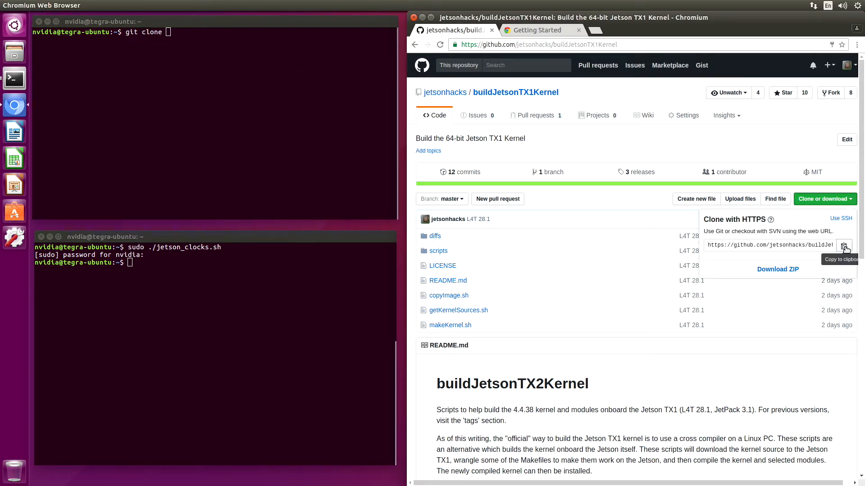
{"action": "left_click", "coordinate": [844, 245]}
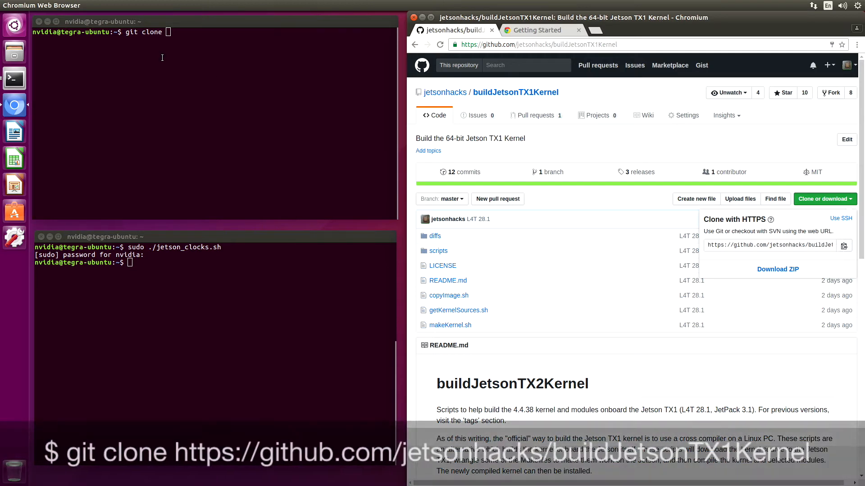
{"action": "right_click", "coordinate": [162, 58]}
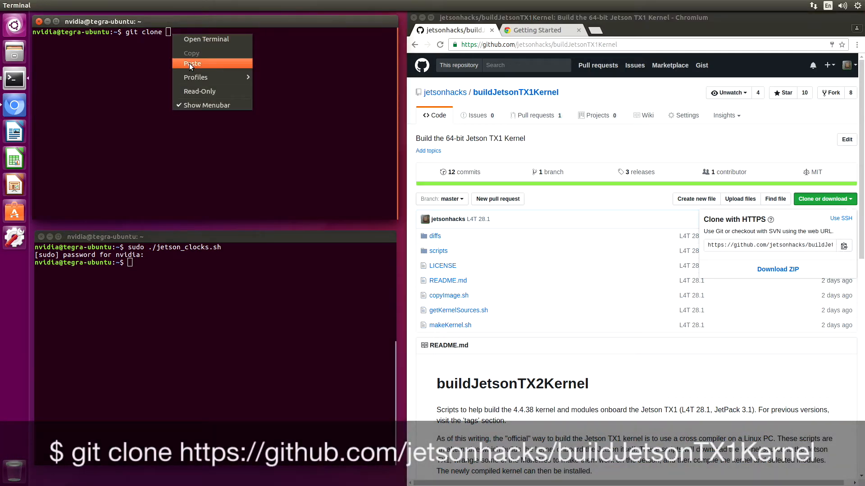
{"action": "left_click", "coordinate": [192, 63]}
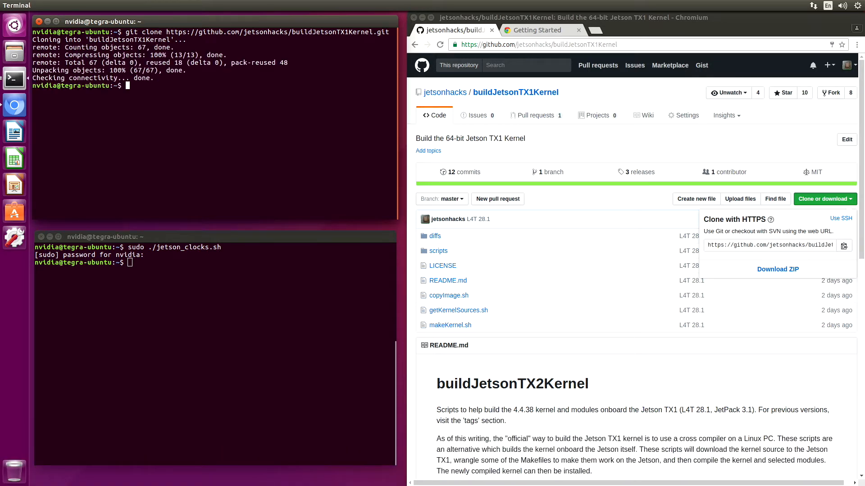
Change into buildJetsonTX1Kernel/ and list its contents.
{"action": "type", "text": "cd"}
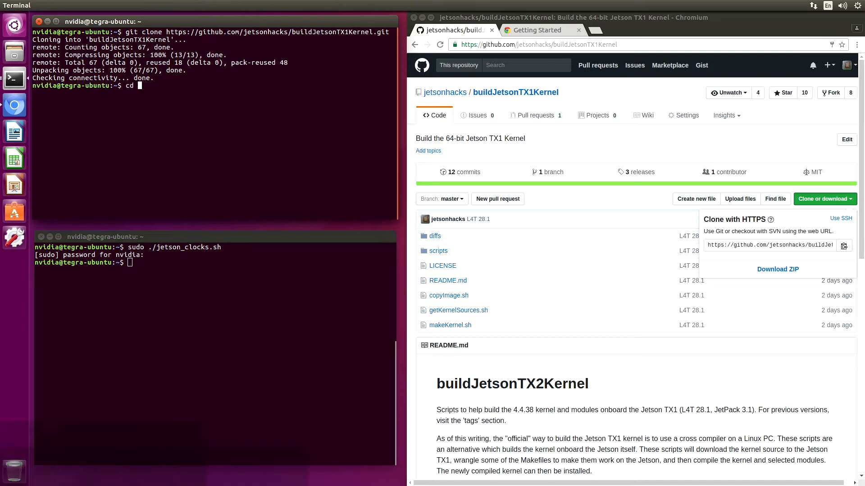
{"action": "type", "text": "buildJetsonTX1Kernel/"}
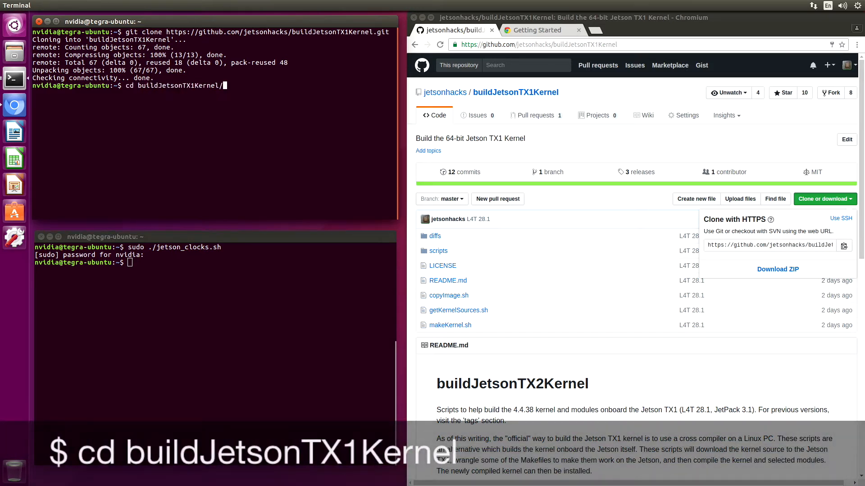
{"action": "type", "text": "ls"}
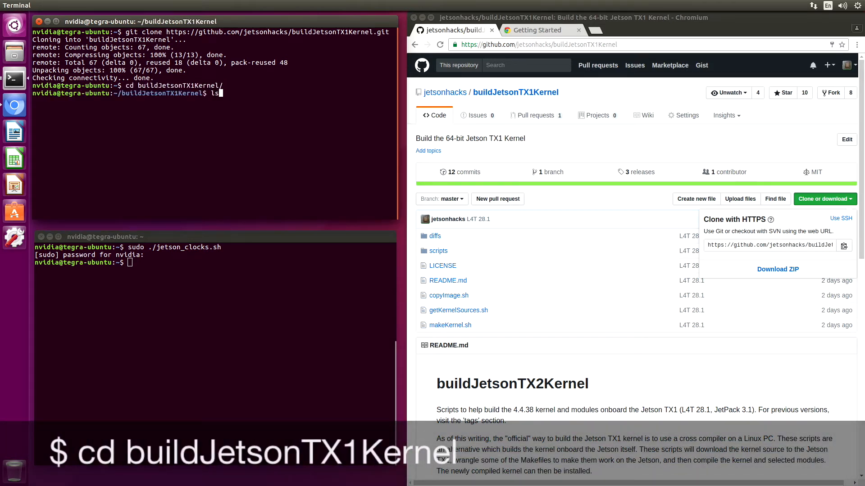
{"action": "key", "text": "Return"}
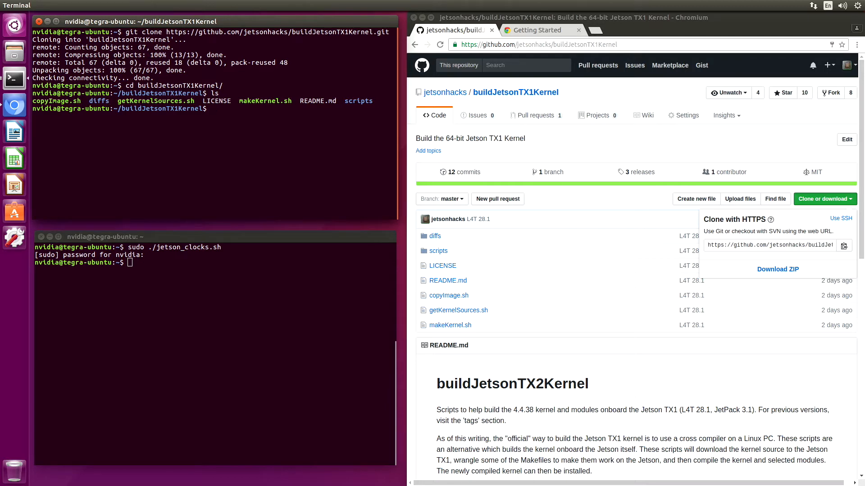
Run ./getKernelSources.sh to fetch the 4.4.38 kernel sources and launch the configuration editor.
{"action": "type", "text": "./getKernelSources.sh"}
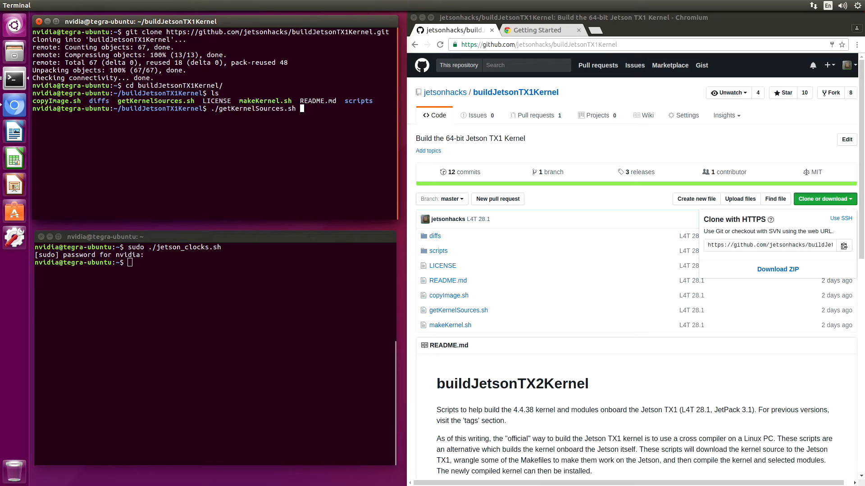
{"action": "key", "text": "Return"}
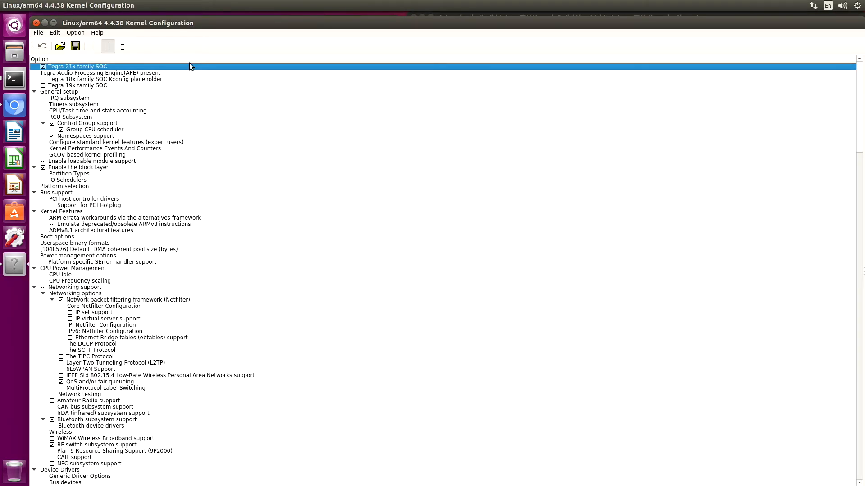
{"action": "mouse_move", "coordinate": [177, 68]}
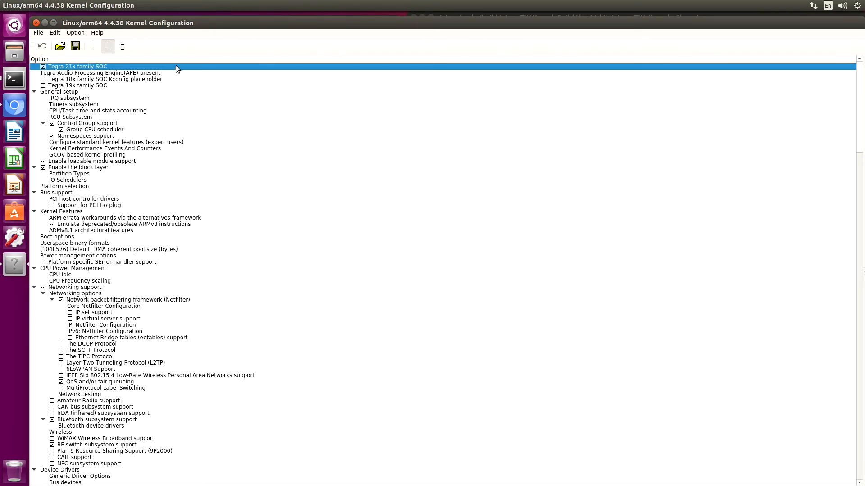
{"action": "mouse_move", "coordinate": [125, 46]}
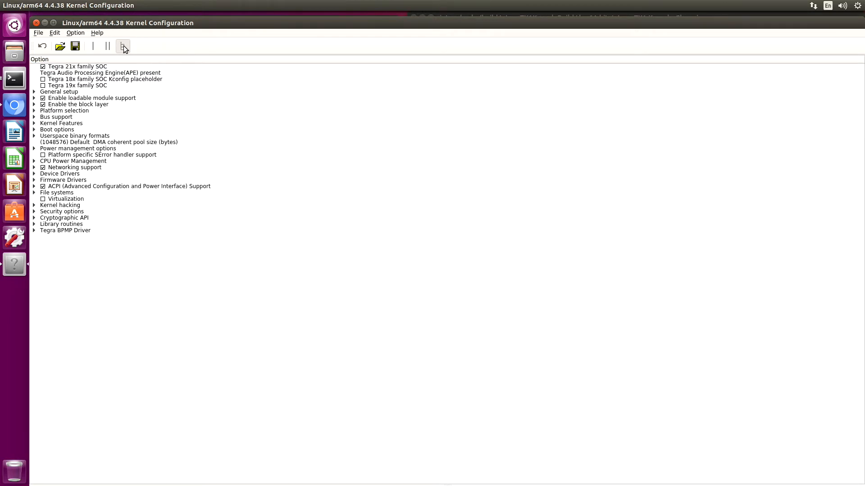
Switch to split view and show the General setup options beside the settings tree.
{"action": "left_click", "coordinate": [124, 46]}
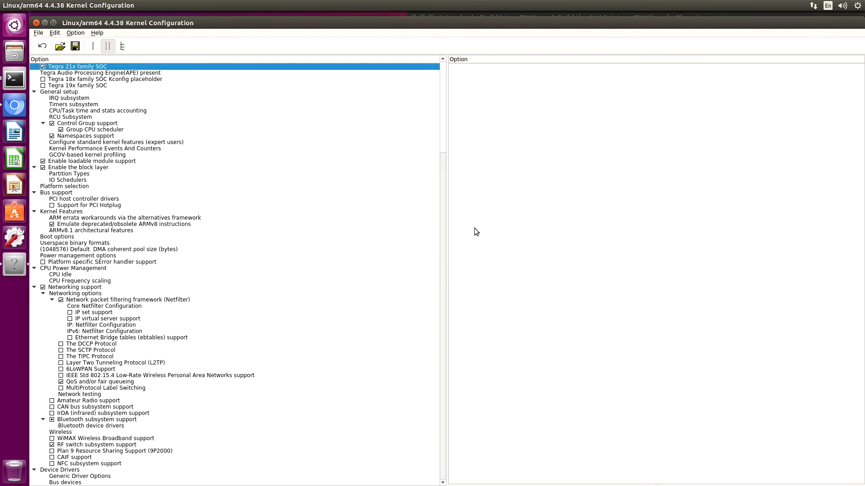
{"action": "left_click", "coordinate": [78, 66]}
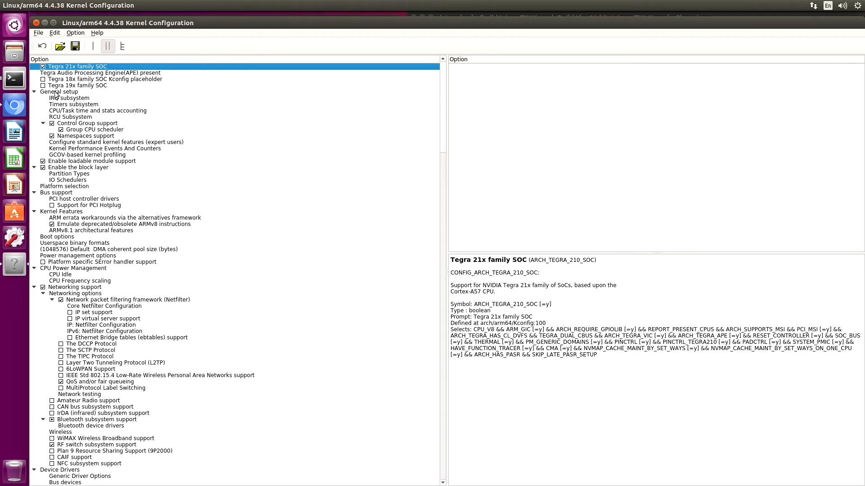
{"action": "left_click", "coordinate": [59, 92]}
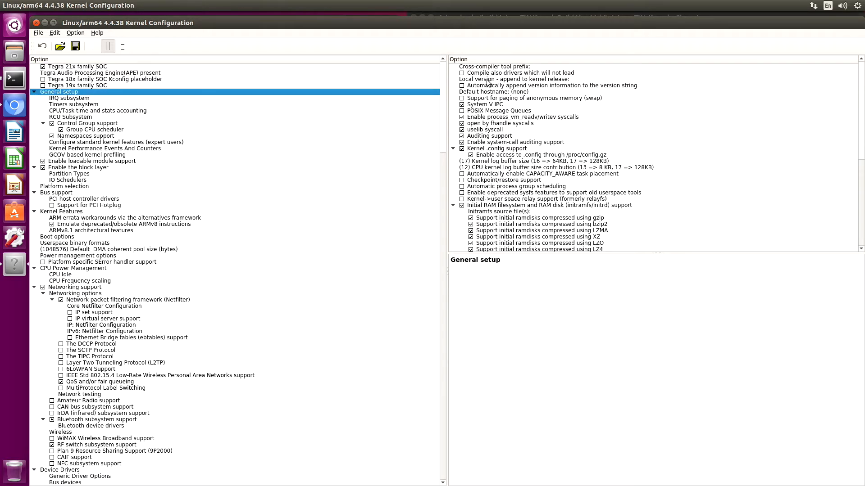
View the local version option, then confirm uname -r reports 4.4.38-tegra.
{"action": "left_click", "coordinate": [512, 79]}
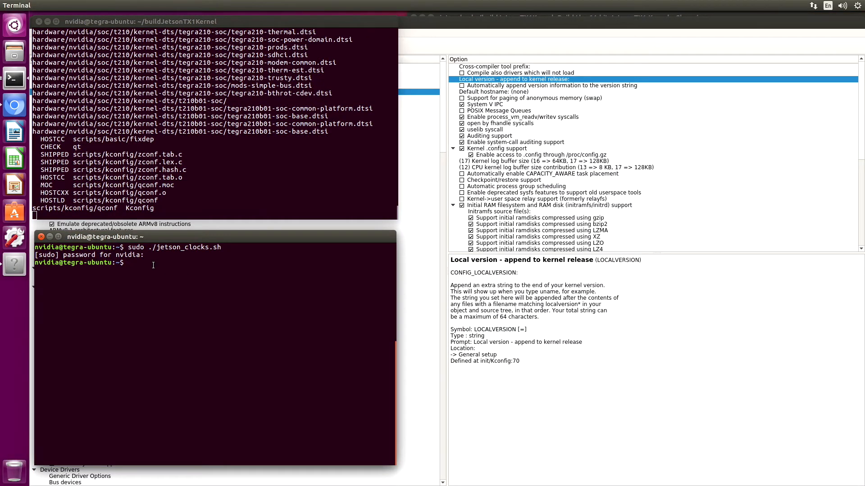
{"action": "type", "text": "uname"}
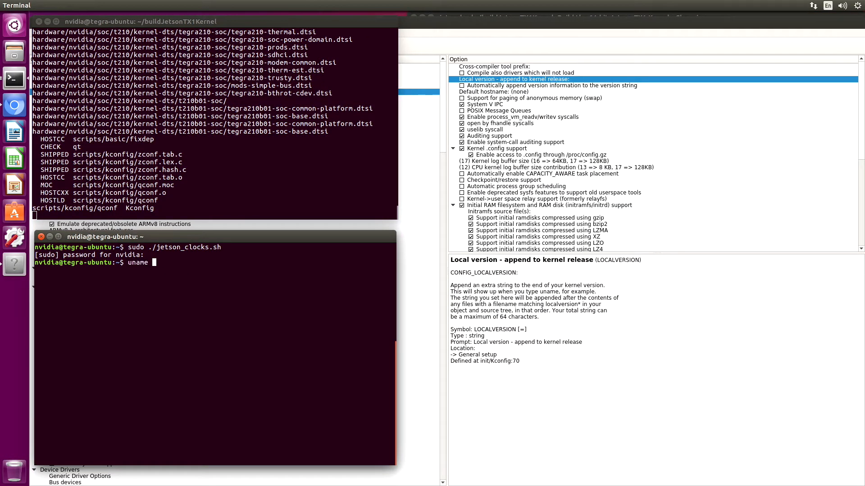
{"action": "key", "text": "Return"}
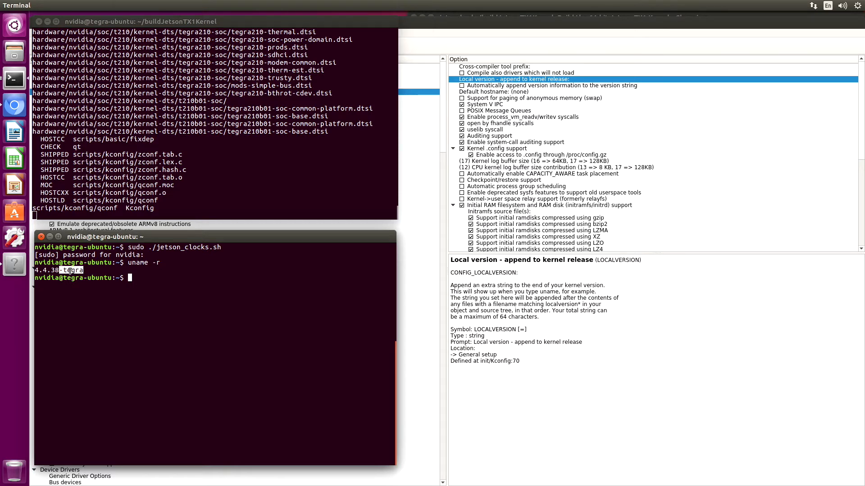
{"action": "mouse_move", "coordinate": [432, 194]}
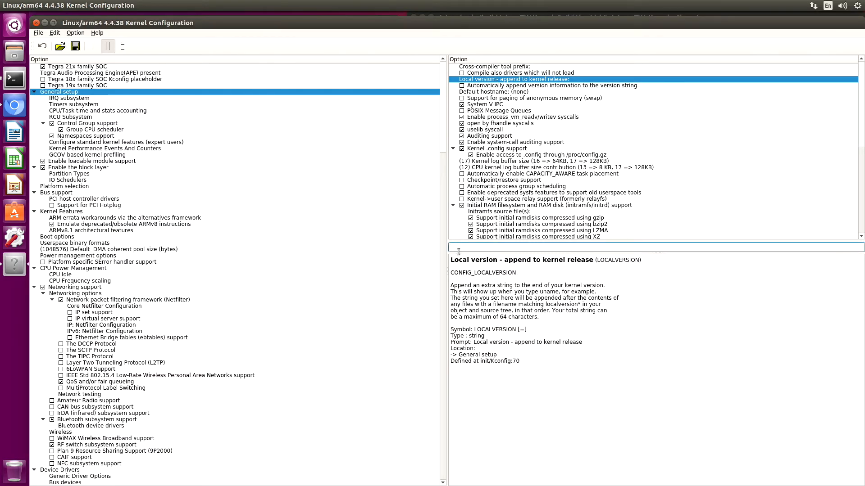
Set 'Local version - append to kernel release' to -jetsonbot-v0.1.
{"action": "type", "text": "-l"}
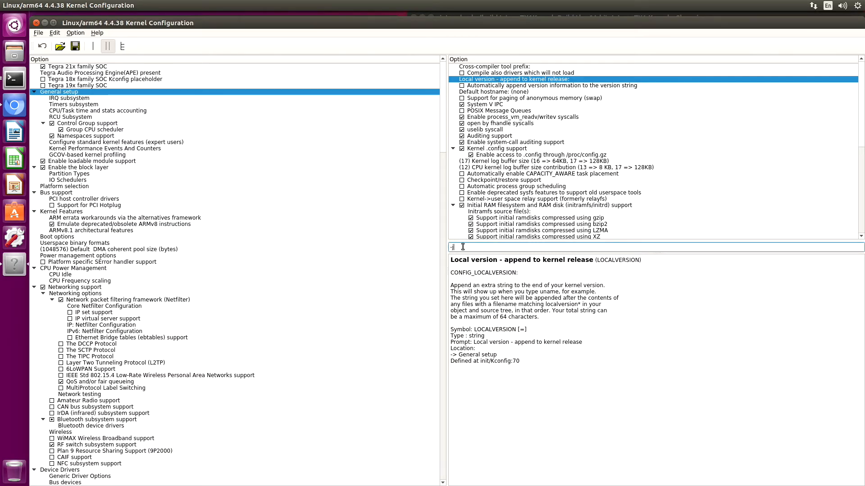
{"action": "type", "text": "-jetsonbot-v0.1"}
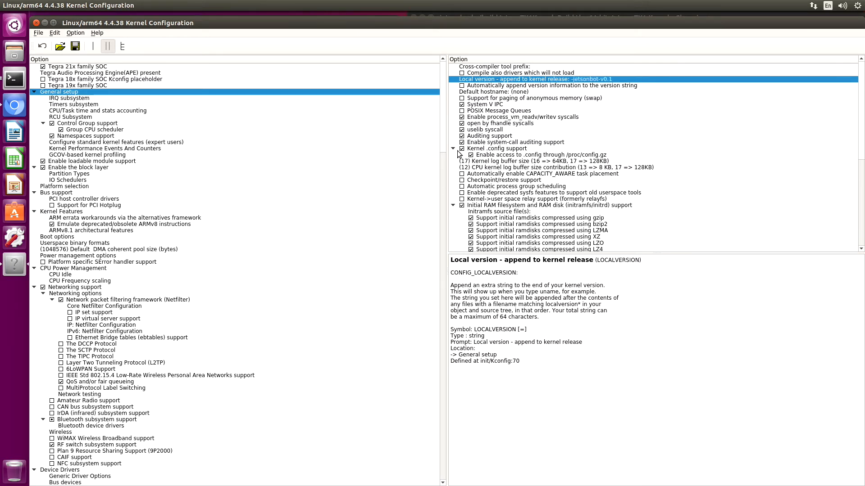
{"action": "left_click", "coordinate": [54, 33]}
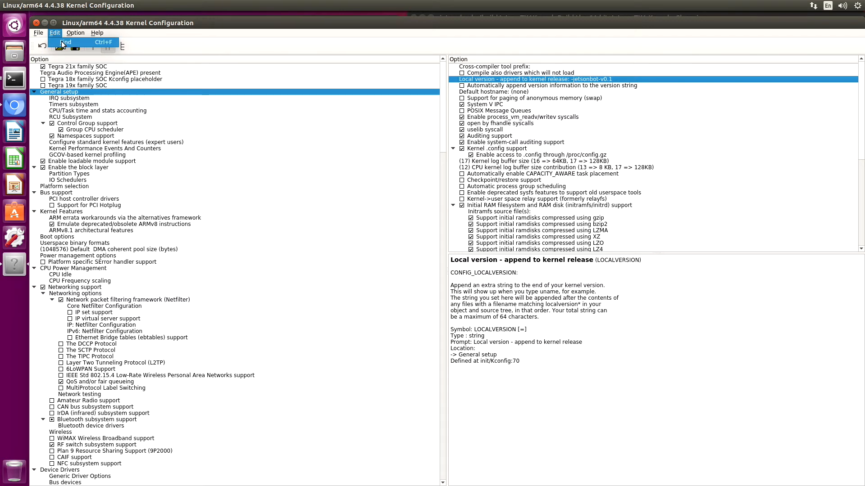
Find 'ACM' and set USB Modem (CDC ACM) support to be built into the kernel.
{"action": "left_click", "coordinate": [64, 42]}
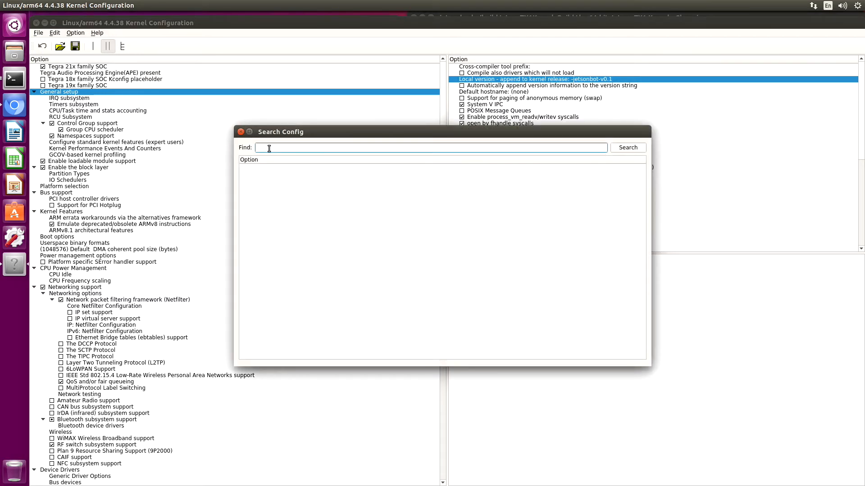
{"action": "type", "text": "ACM"}
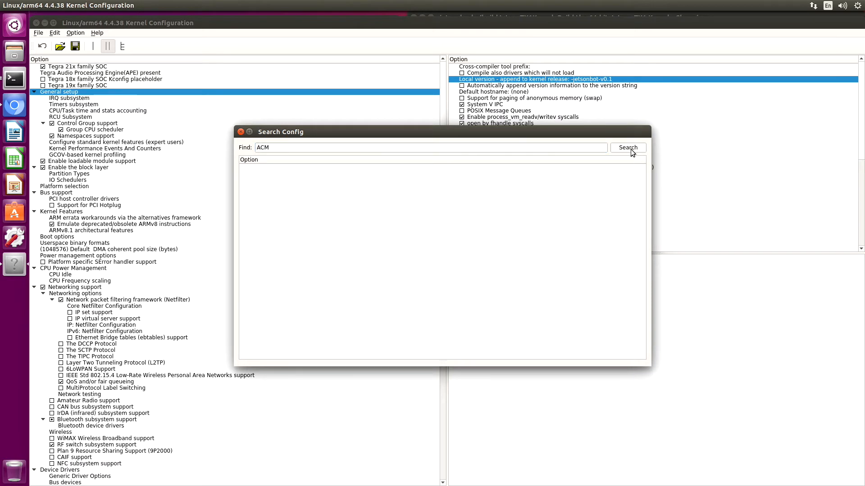
{"action": "left_click", "coordinate": [627, 147]}
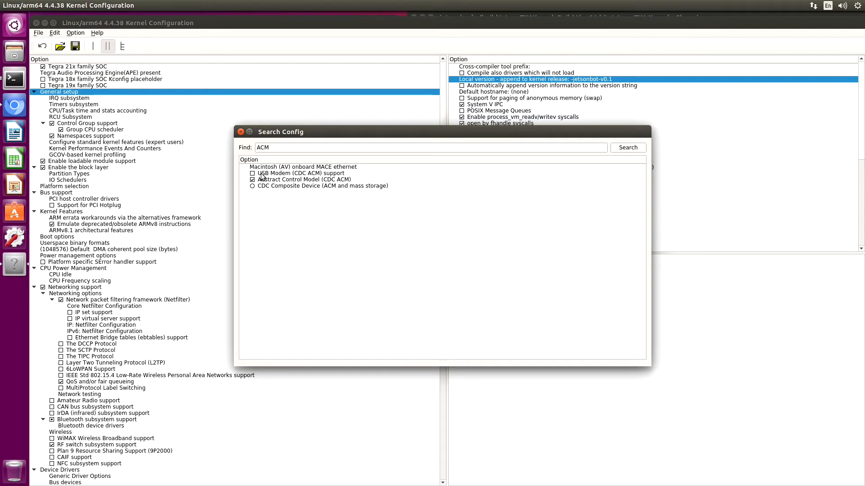
{"action": "left_click", "coordinate": [252, 173]}
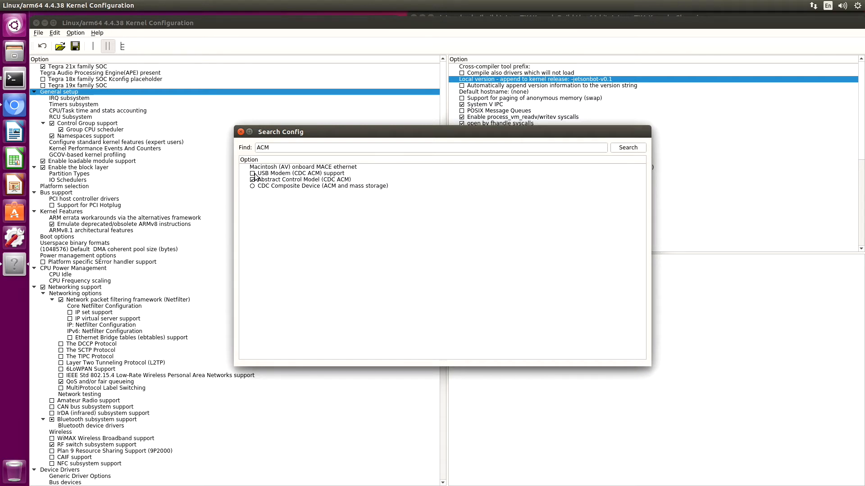
{"action": "left_click", "coordinate": [300, 172]}
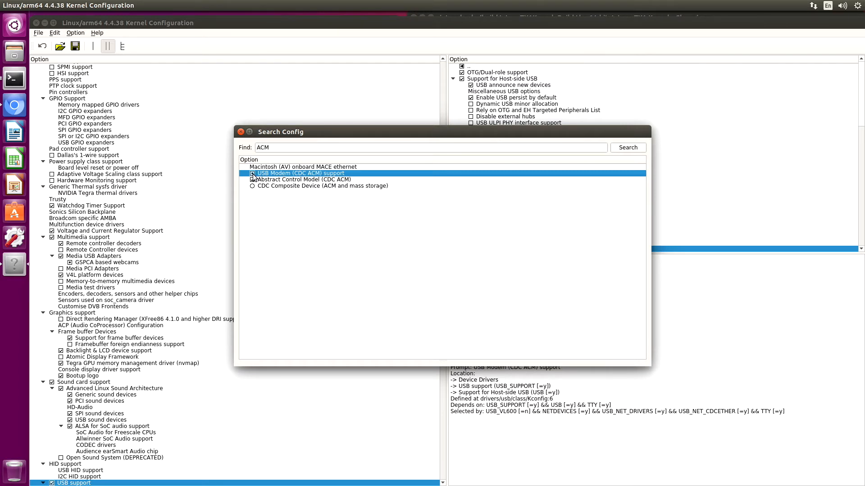
{"action": "left_click", "coordinate": [252, 179]}
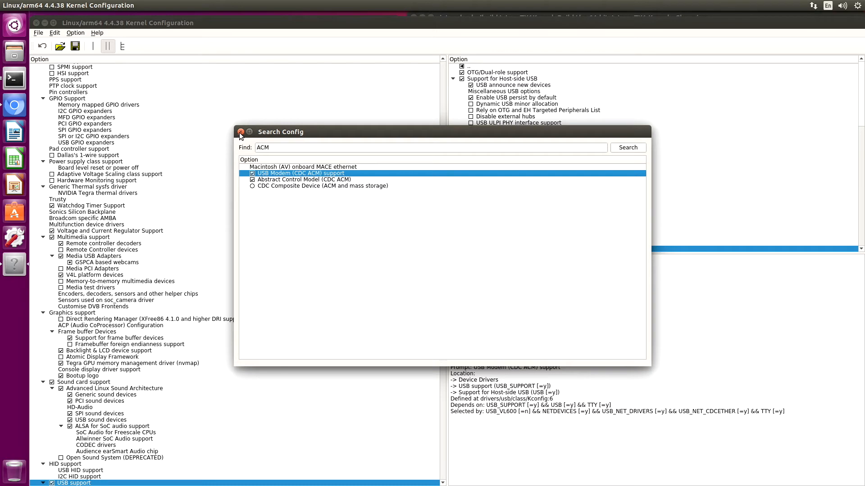
Close the search, review the CDC ACM option's help and save the configuration to .config.
{"action": "left_click", "coordinate": [241, 132]}
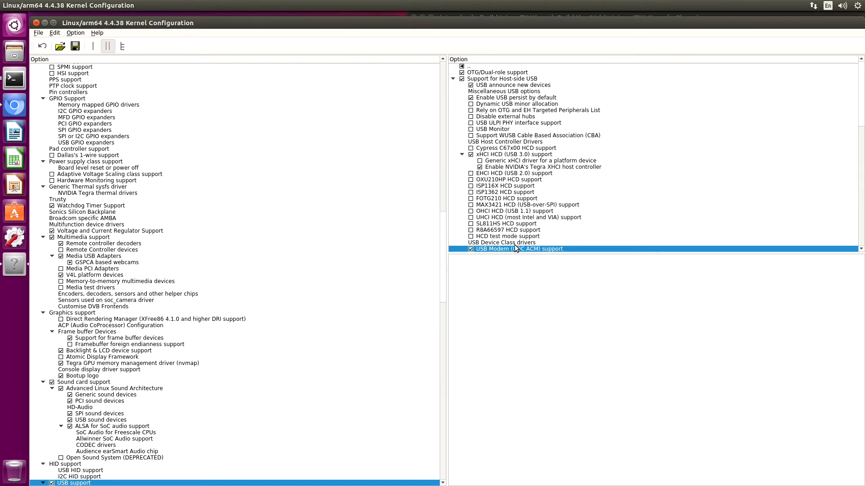
{"action": "left_click", "coordinate": [517, 249]}
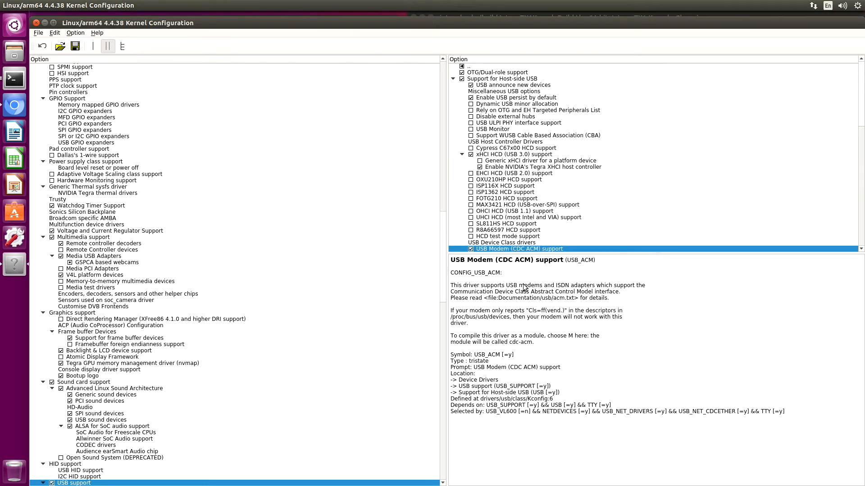
{"action": "mouse_move", "coordinate": [524, 318]}
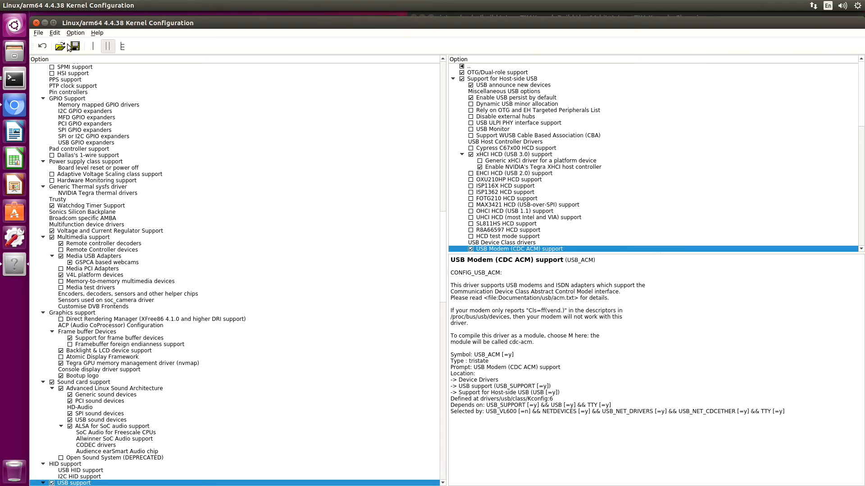
{"action": "left_click", "coordinate": [38, 33]}
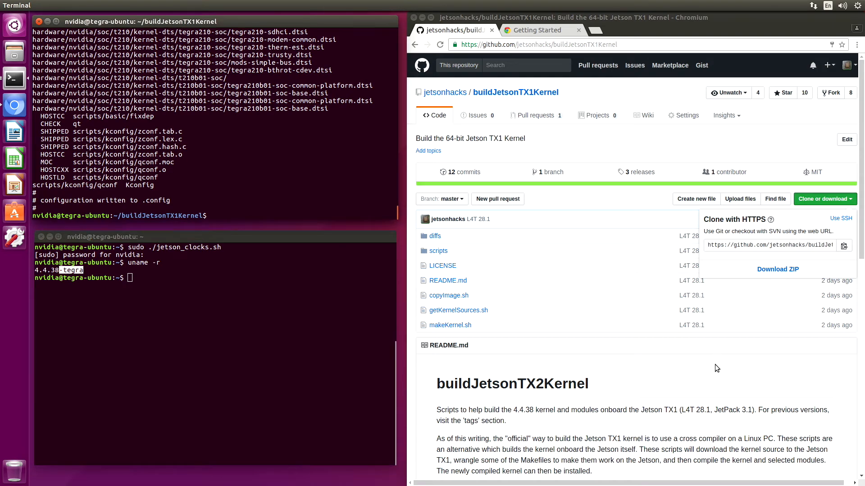
Scroll through the makeKernel.sh output as modules install for 4.4.38-jetsonbot-v0.1.
{"action": "scroll", "scroll_direction": "down", "scroll_amount": 3}
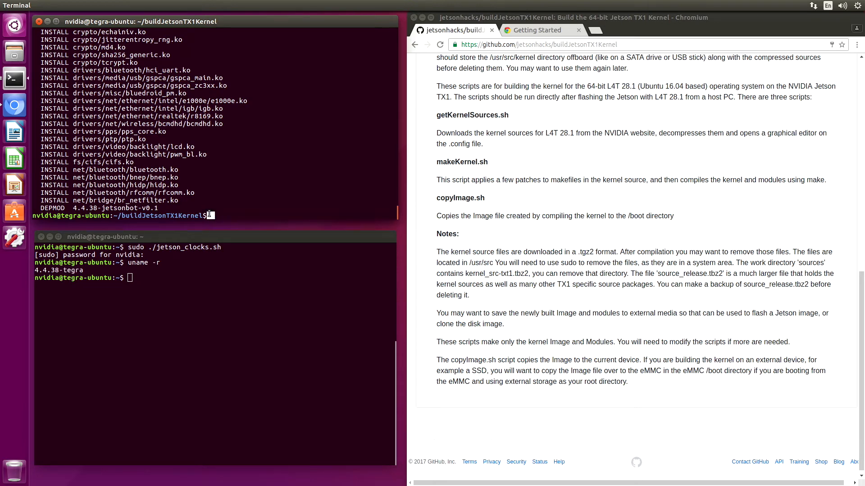
Run ./copyImage.sh with the administrator password to copy the kernel Image into /boot.
{"action": "type", "text": "./copyImag"}
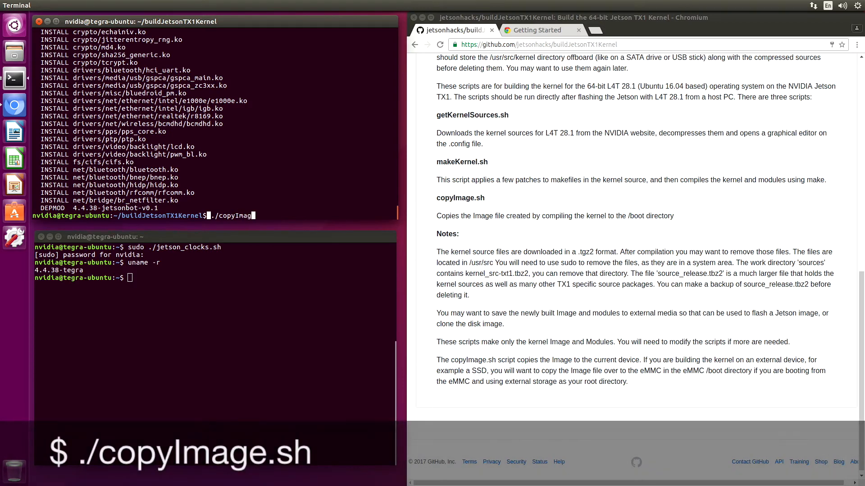
{"action": "type", "text": "e.sh"}
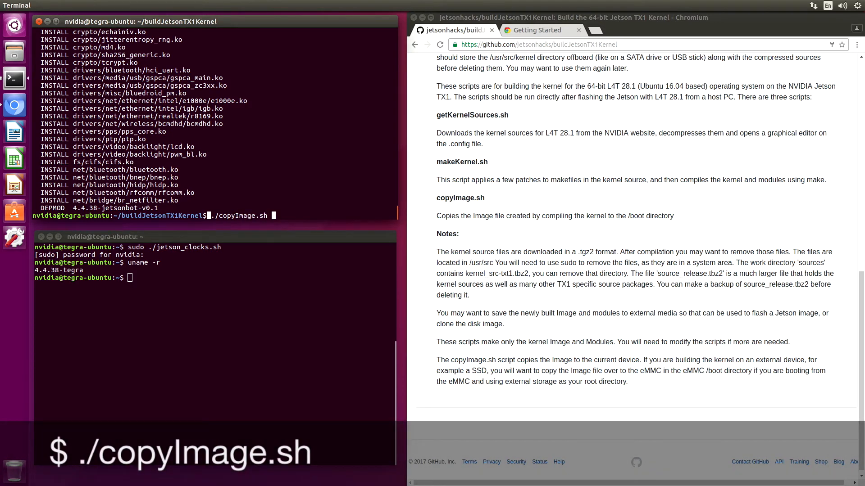
{"action": "key", "text": "Return"}
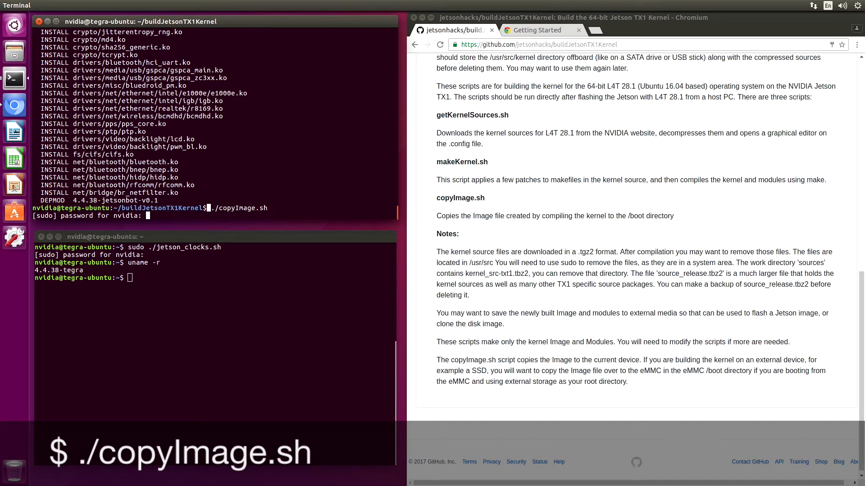
{"action": "key", "text": "Return"}
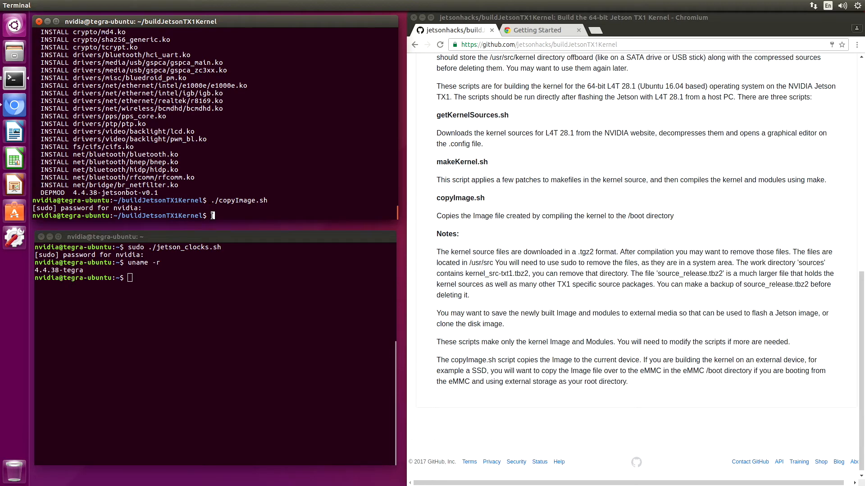
Change into /usr/src and list its kernel source folders and archives.
{"action": "type", "text": "/us"}
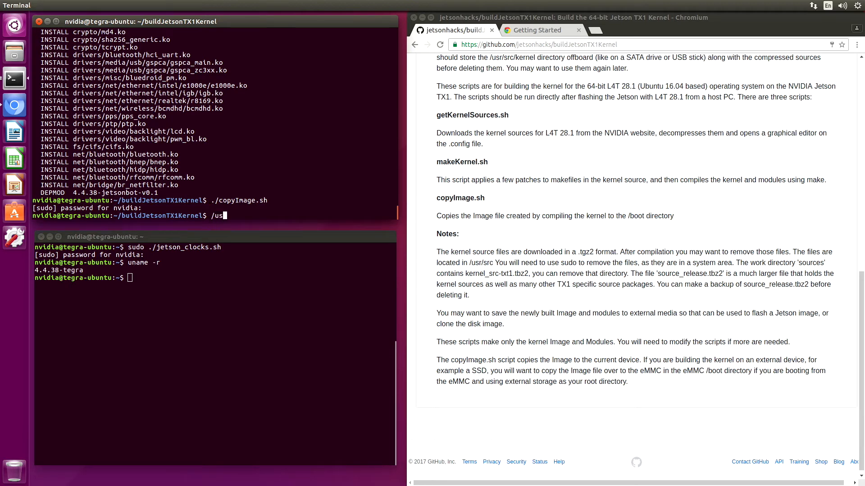
{"action": "key", "text": "Return"}
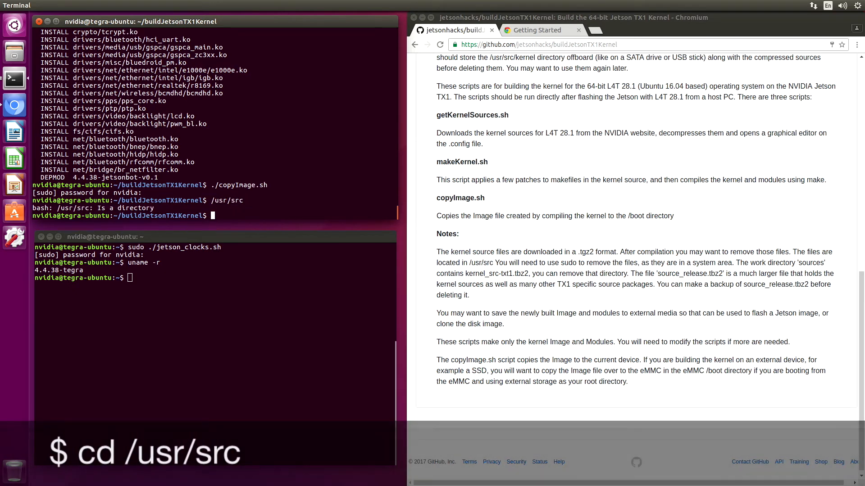
{"action": "type", "text": "cd /"}
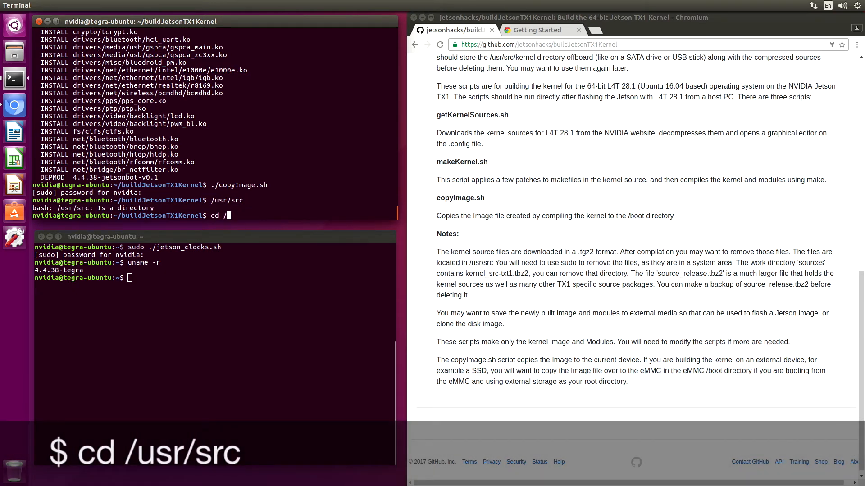
{"action": "key", "text": "Return"}
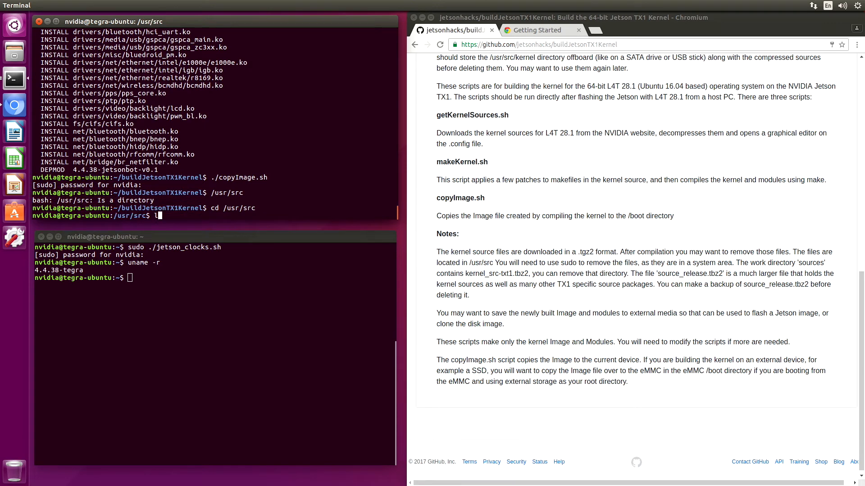
{"action": "key", "text": "Return"}
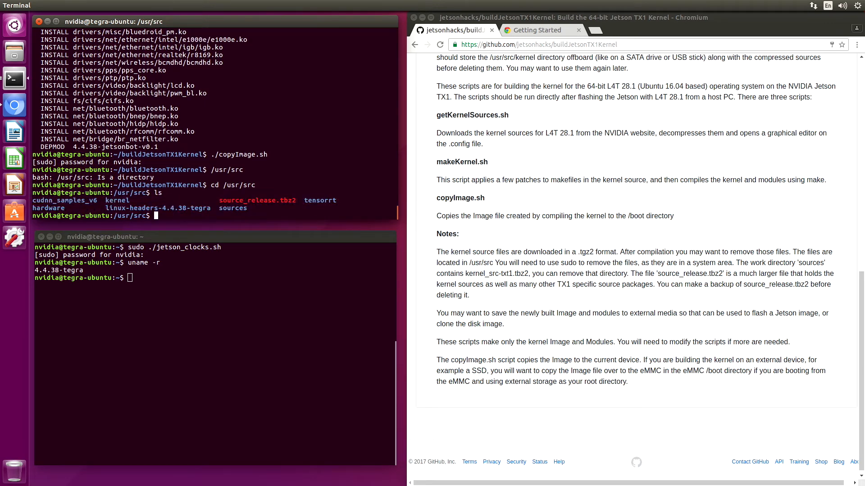
Select the source_release.tbz2 file name in the listing.
{"action": "double_click", "coordinate": [257, 200]}
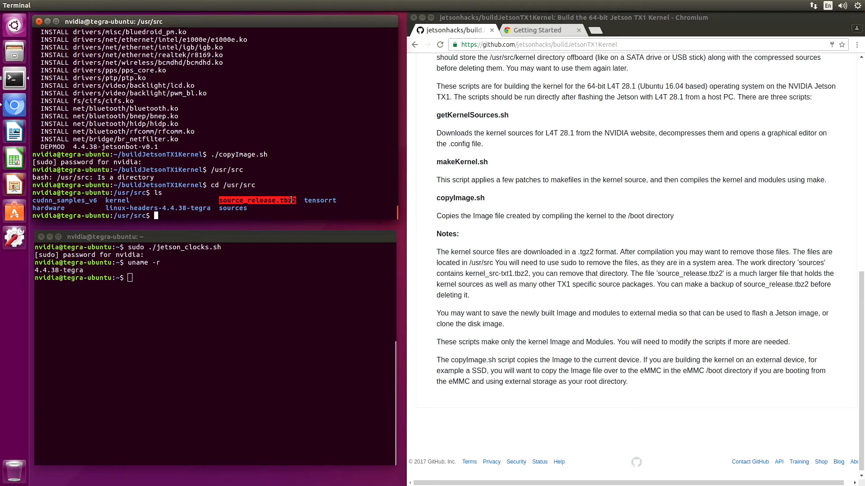
{"action": "mouse_move", "coordinate": [278, 195]}
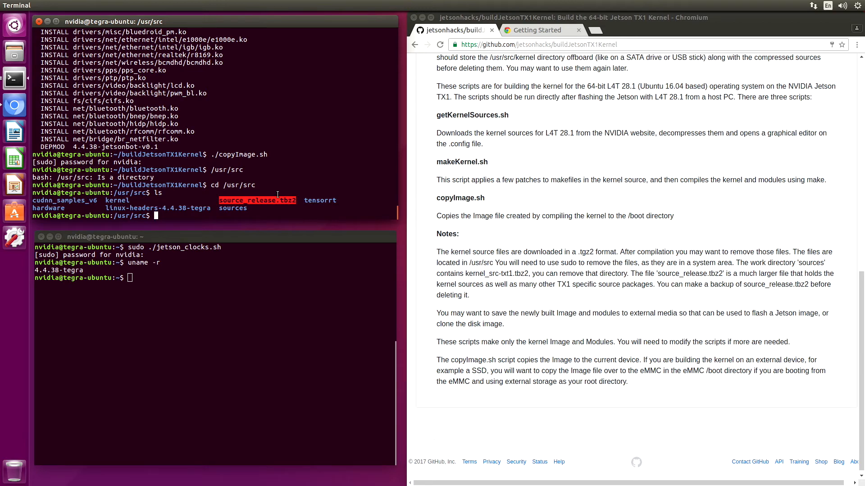
{"action": "double_click", "coordinate": [117, 200]}
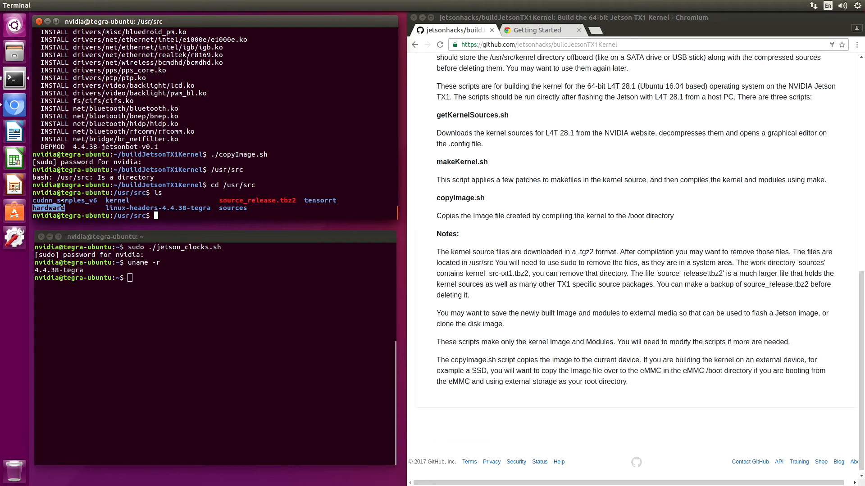
{"action": "mouse_move", "coordinate": [13, 51]}
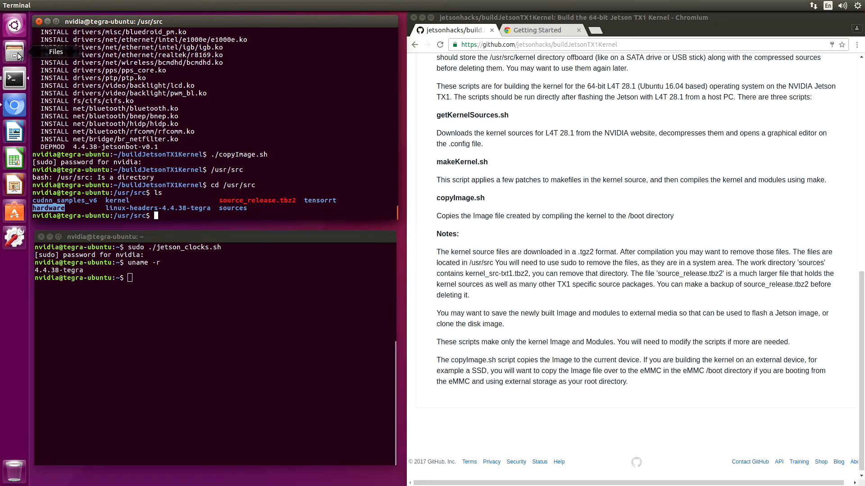
View the root filesystem's properties in Files, showing 14.5 GB used and 0 bytes free.
{"action": "left_click", "coordinate": [13, 51]}
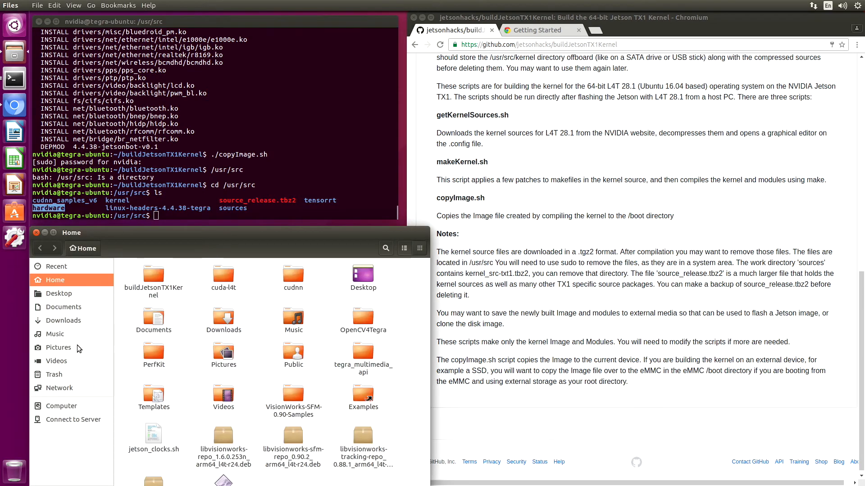
{"action": "mouse_move", "coordinate": [60, 406]}
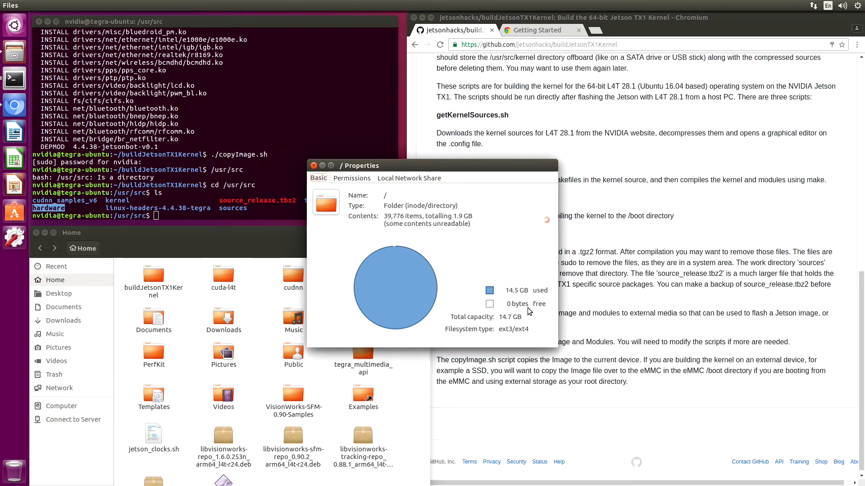
{"action": "left_click", "coordinate": [313, 165]}
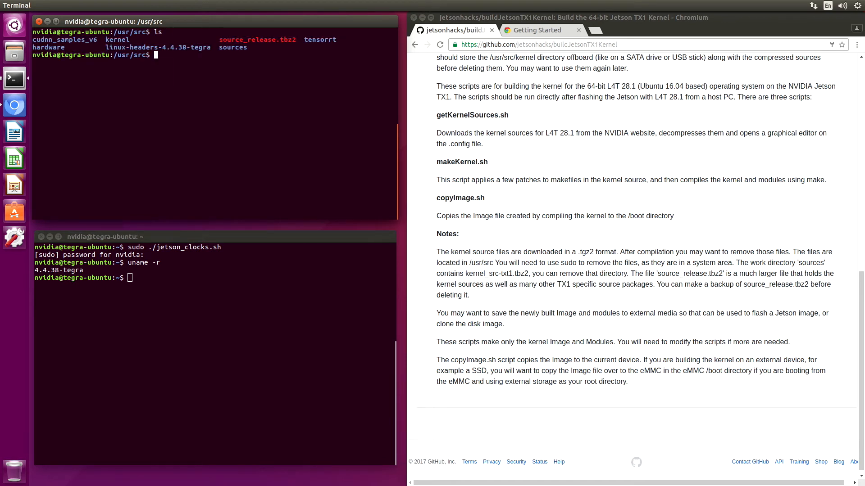
Remove the source_release.tbz2 archive from /usr/src with sudo rm.
{"action": "type", "text": "sudo rm source_release.t"}
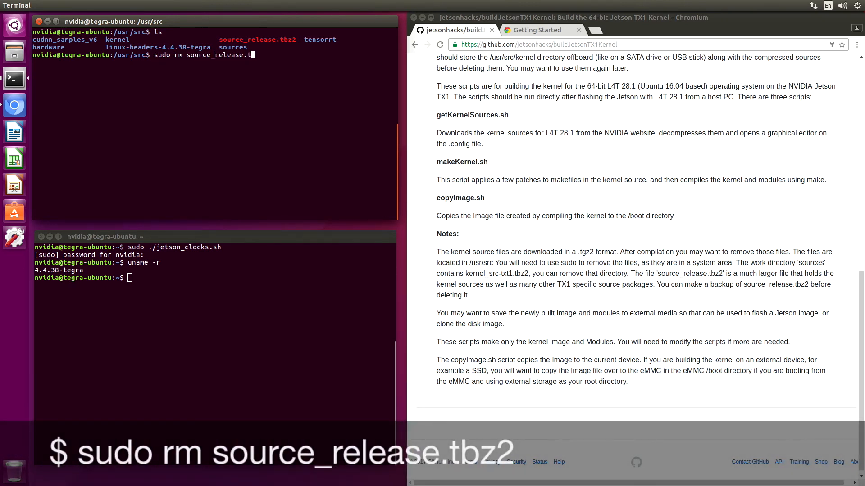
{"action": "type", "text": "bz2"}
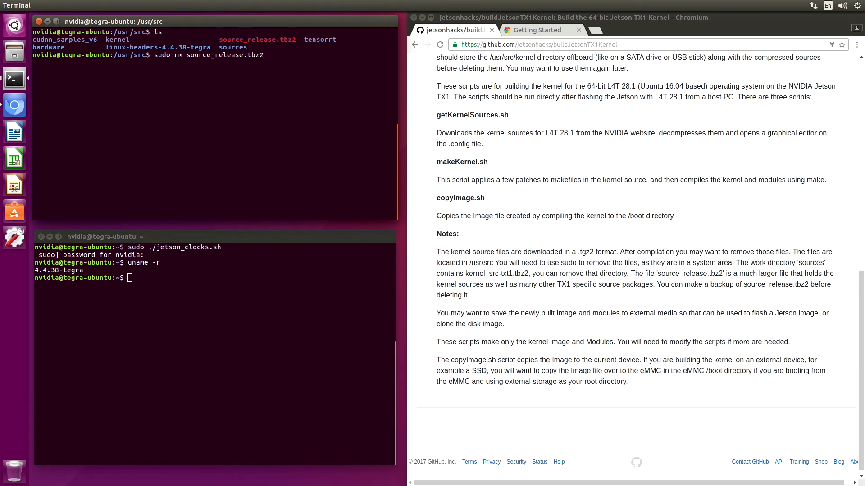
{"action": "key", "text": "Return"}
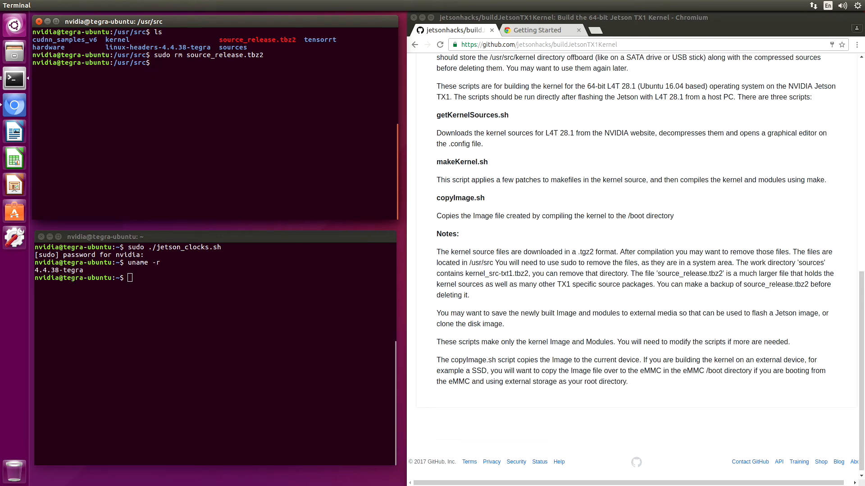
Recursively remove the kernel and hardware directories from /usr/src with sudo rm -r.
{"action": "type", "text": "sudo"}
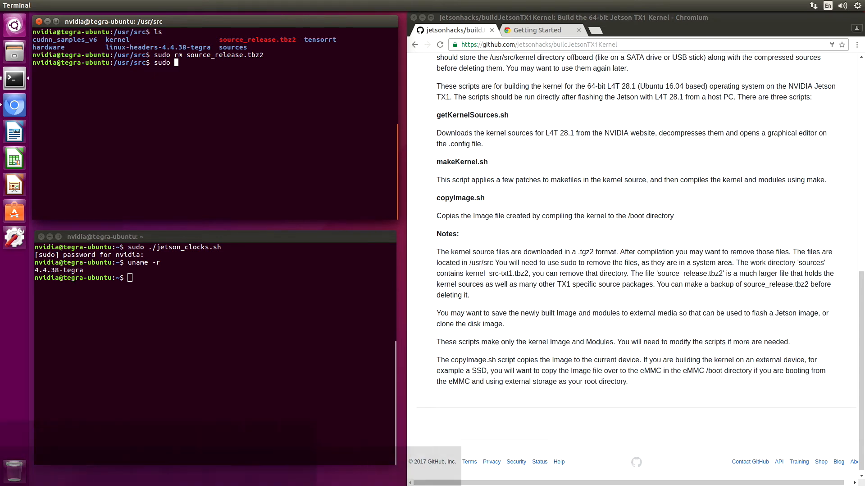
{"action": "type", "text": "rm -r"}
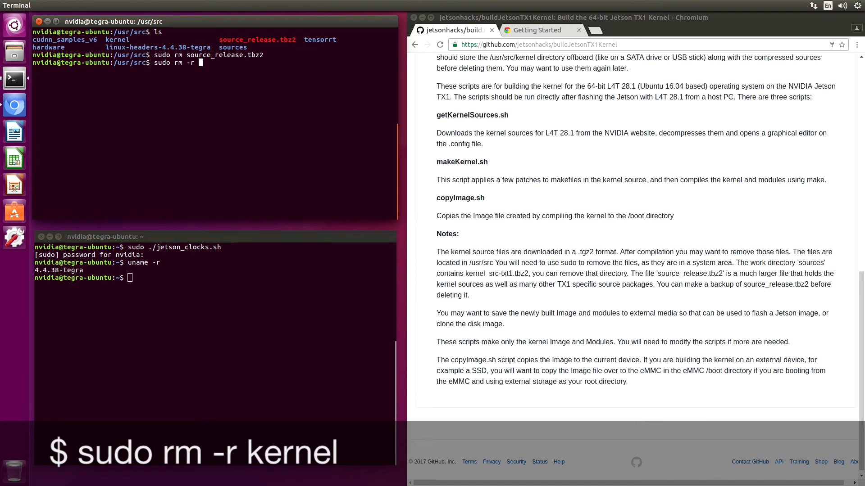
{"action": "type", "text": "kernel"}
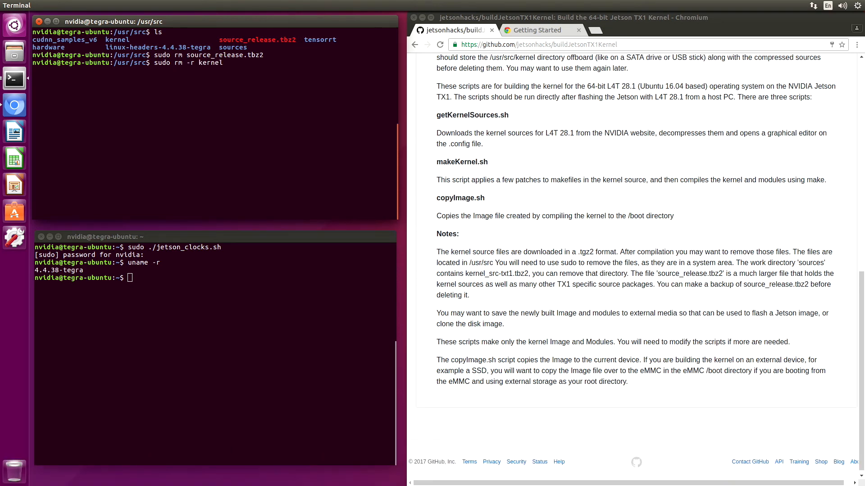
{"action": "mouse_move", "coordinate": [221, 62]}
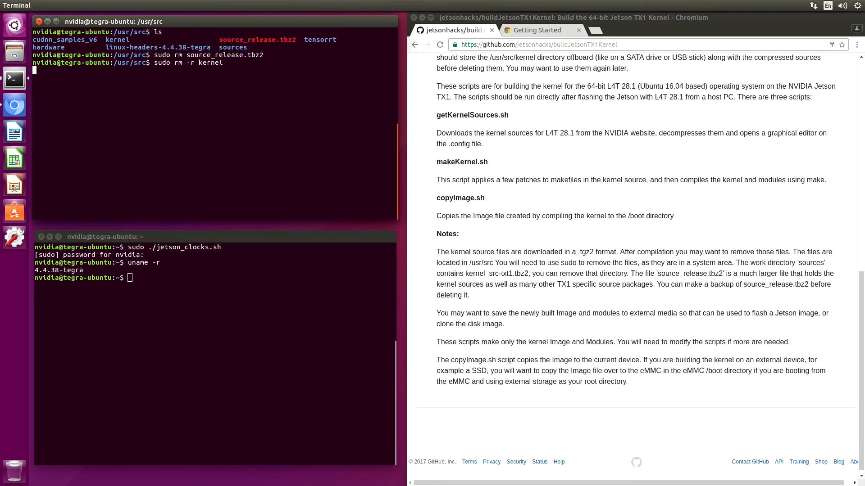
{"action": "type", "text": "su"}
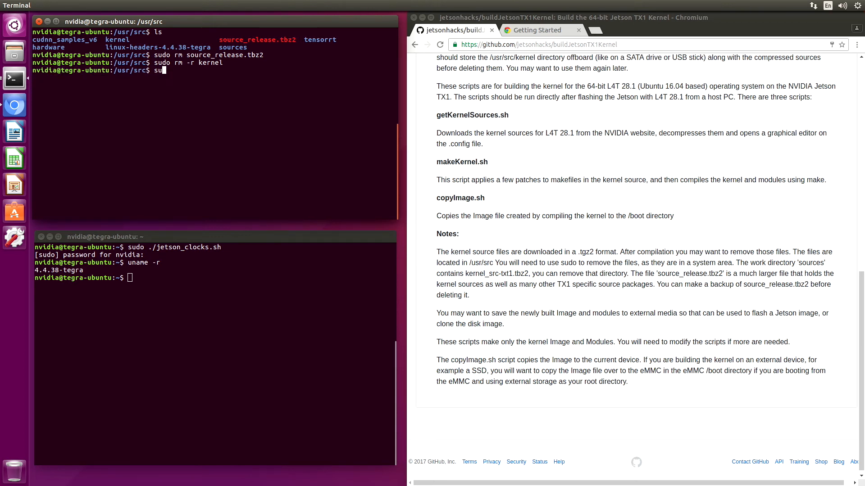
{"action": "type", "text": "sudo rm -r hardware"}
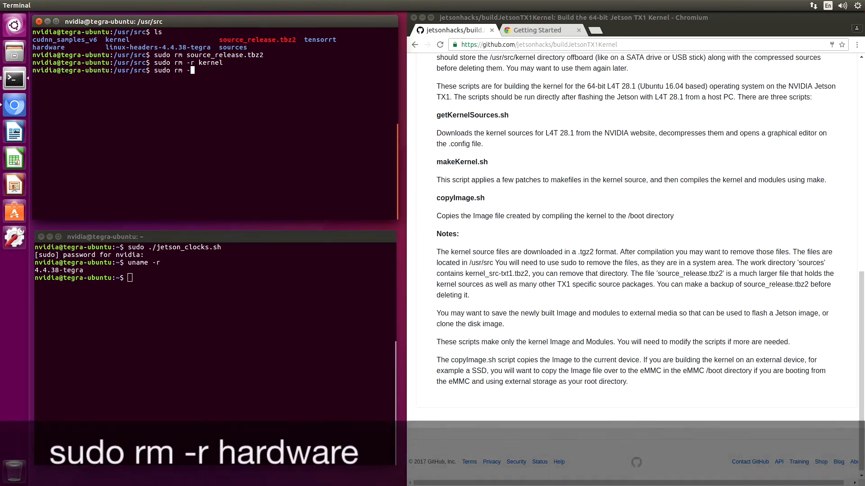
{"action": "type", "text": "hardware"}
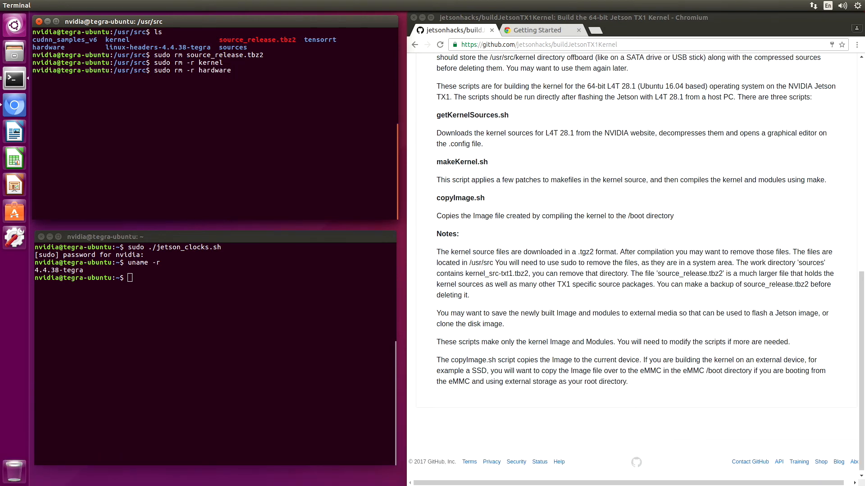
{"action": "key", "text": "Return"}
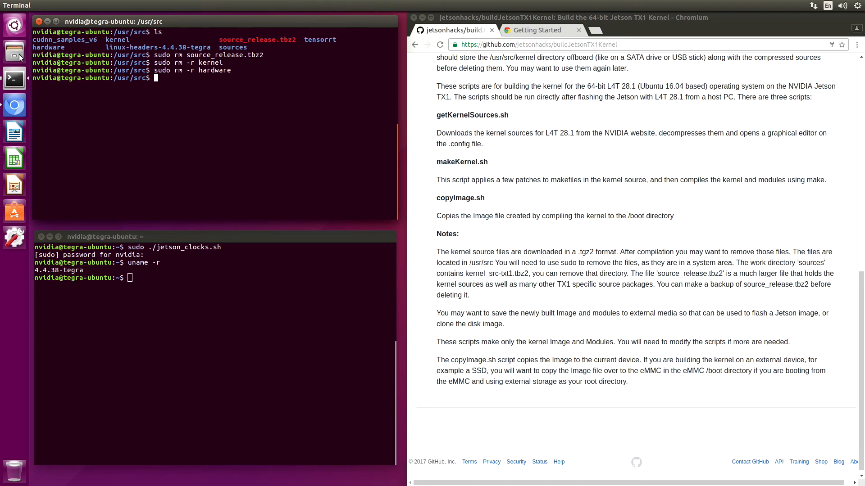
Check the root filesystem in Files now shows 10.1 GB used with 3.8 GB free, then close Files.
{"action": "left_click", "coordinate": [14, 52]}
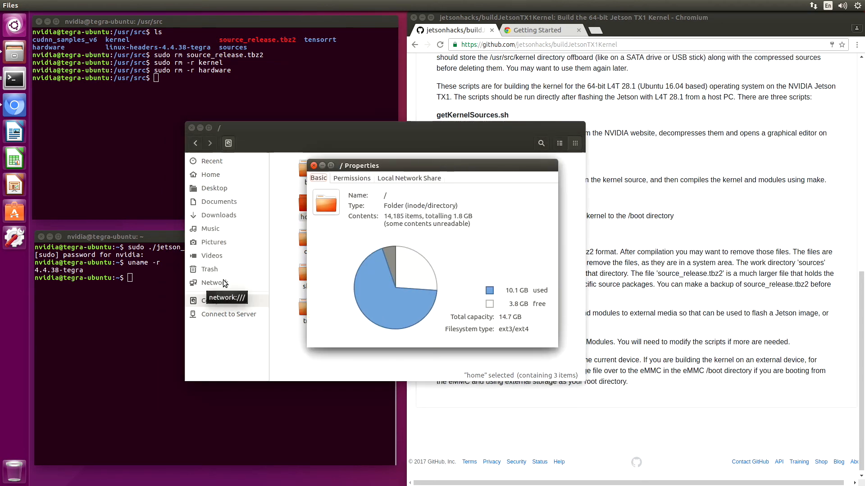
{"action": "left_click", "coordinate": [314, 165]}
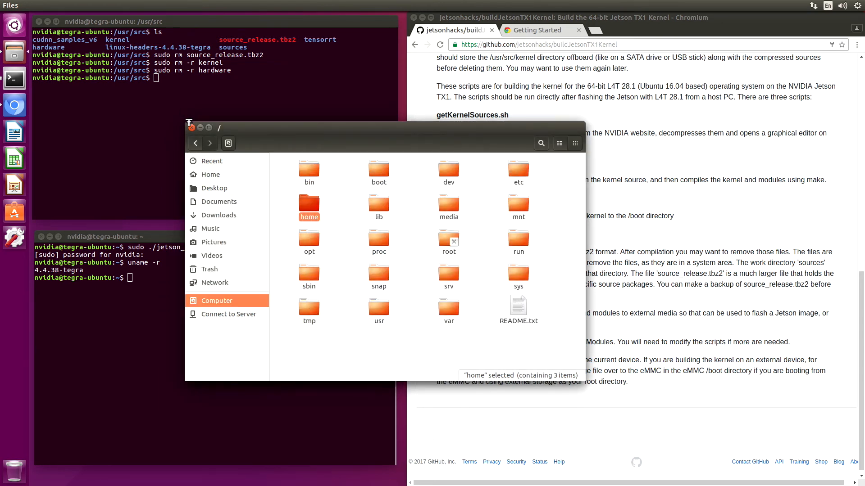
{"action": "left_click", "coordinate": [191, 127]}
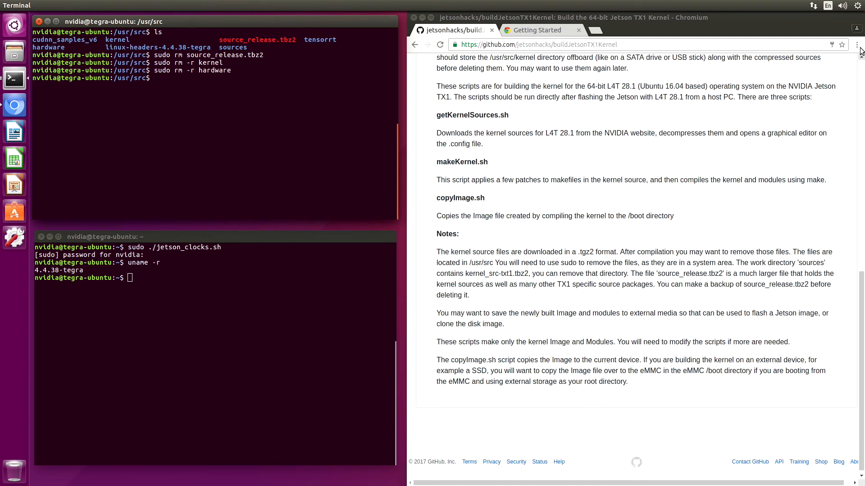
Restart the computer from the system menu's Shut Down dialog.
{"action": "left_click", "coordinate": [859, 5]}
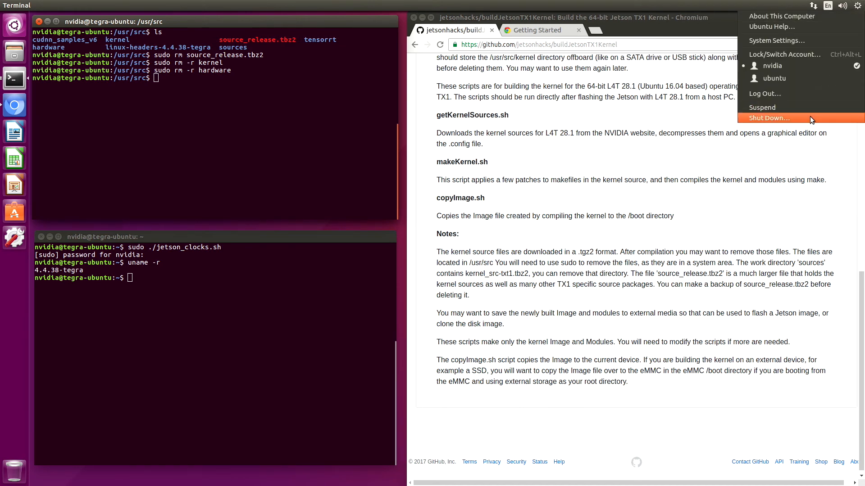
{"action": "left_click", "coordinate": [770, 118]}
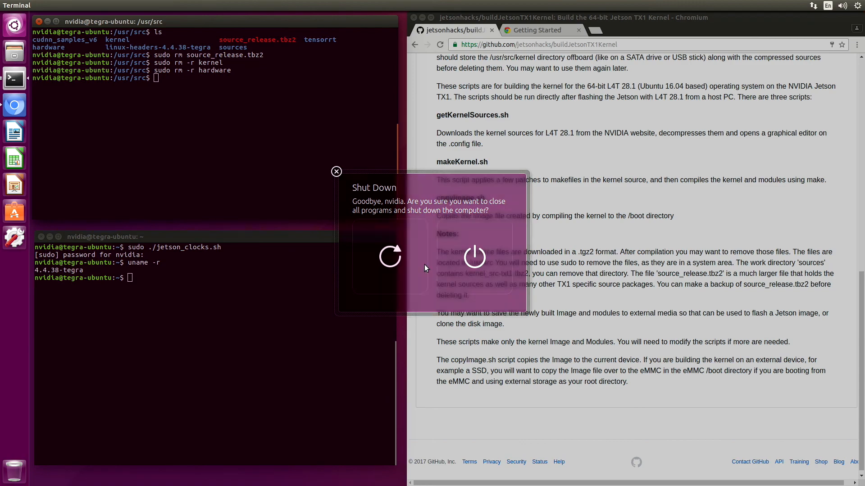
{"action": "left_click", "coordinate": [472, 257]}
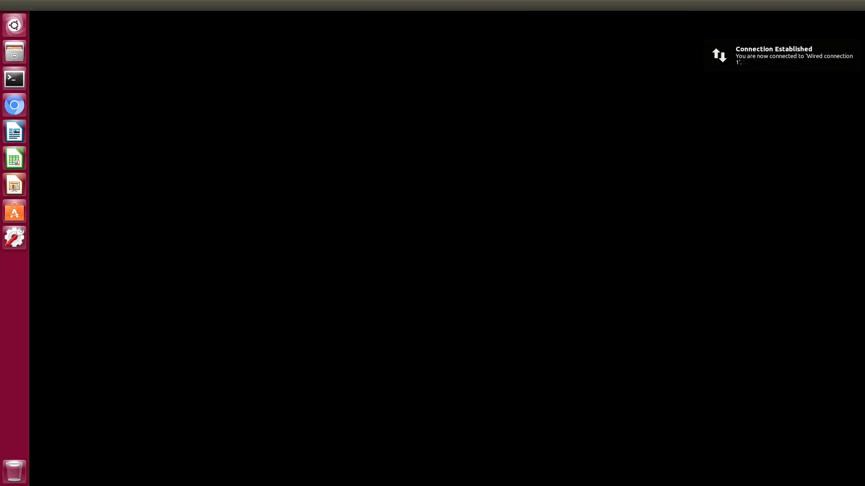
Run uname -r in a fresh terminal, reporting kernel release 4.4.38-jetsonbot-v0.1.
{"action": "left_click", "coordinate": [13, 78]}
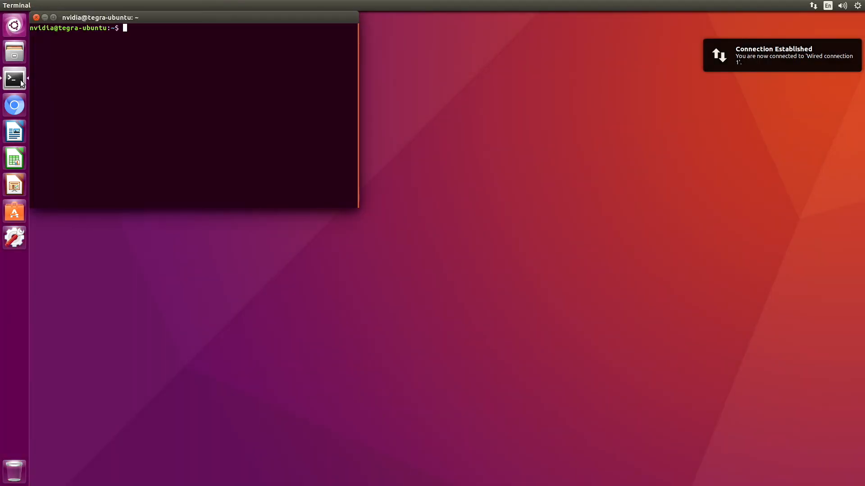
{"action": "type", "text": "u"}
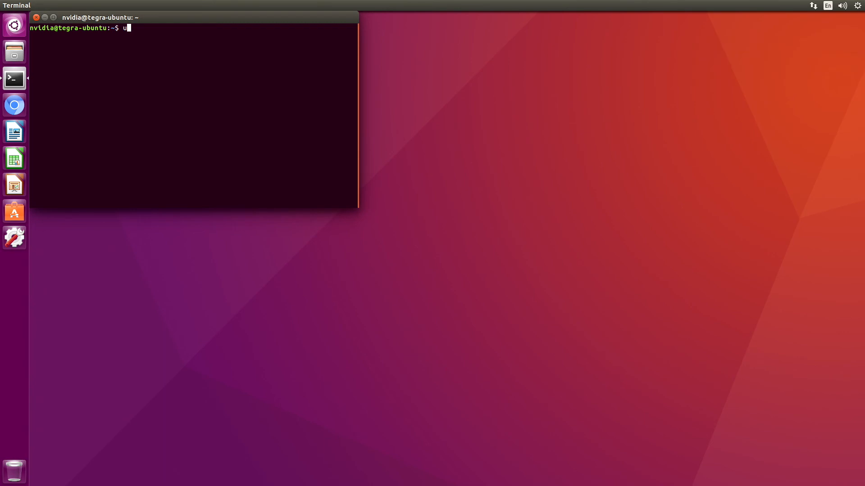
{"action": "type", "text": "n"}
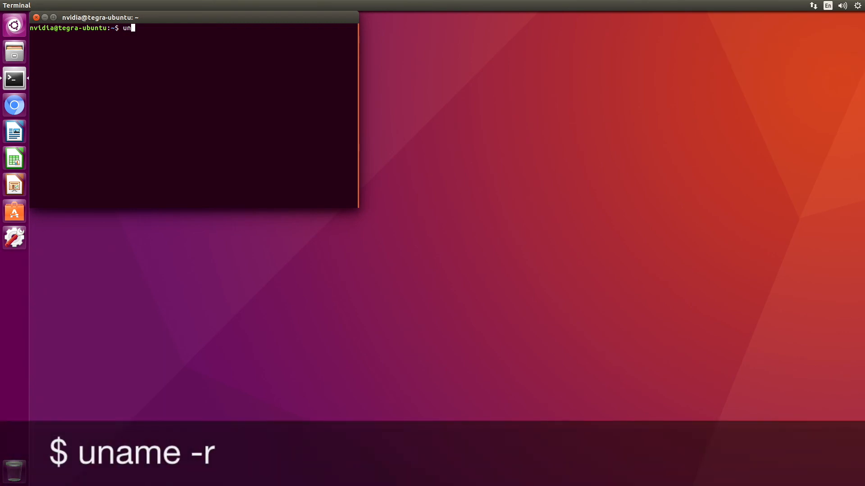
{"action": "type", "text": "ame -r"}
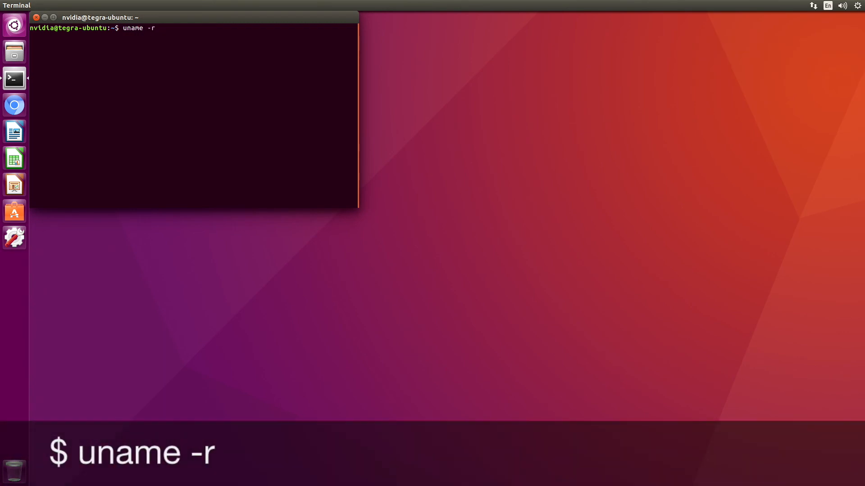
{"action": "key", "text": "Return"}
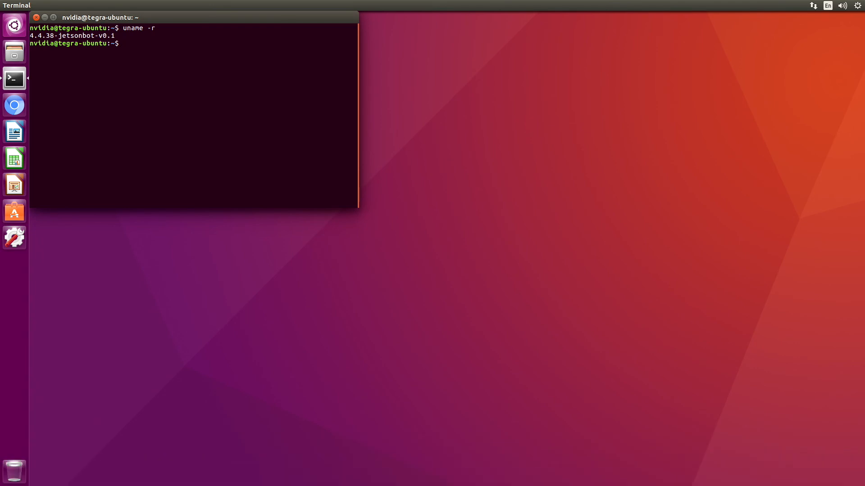